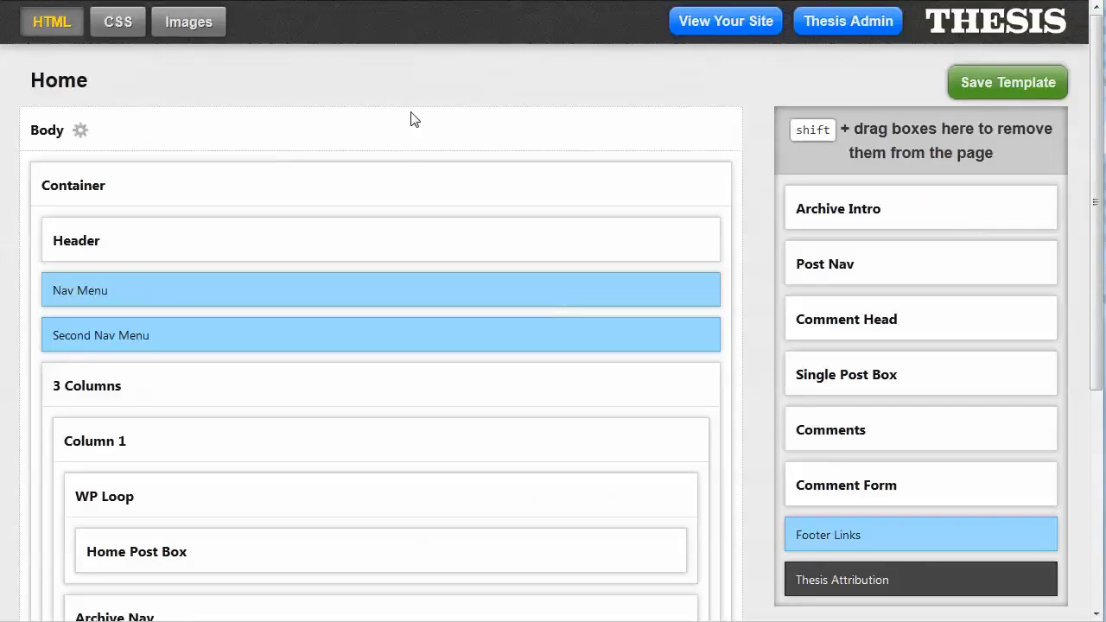
# Step: Switch from the page template view to the skin's CSS editor
pyautogui.click(118, 21)
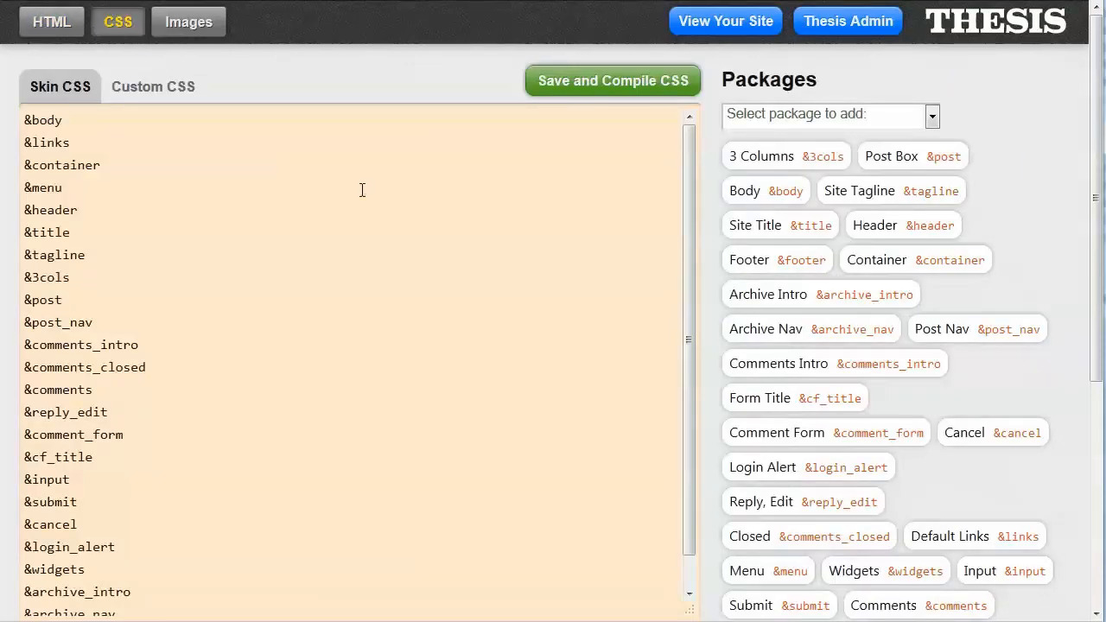
pyautogui.moveTo(446, 162)
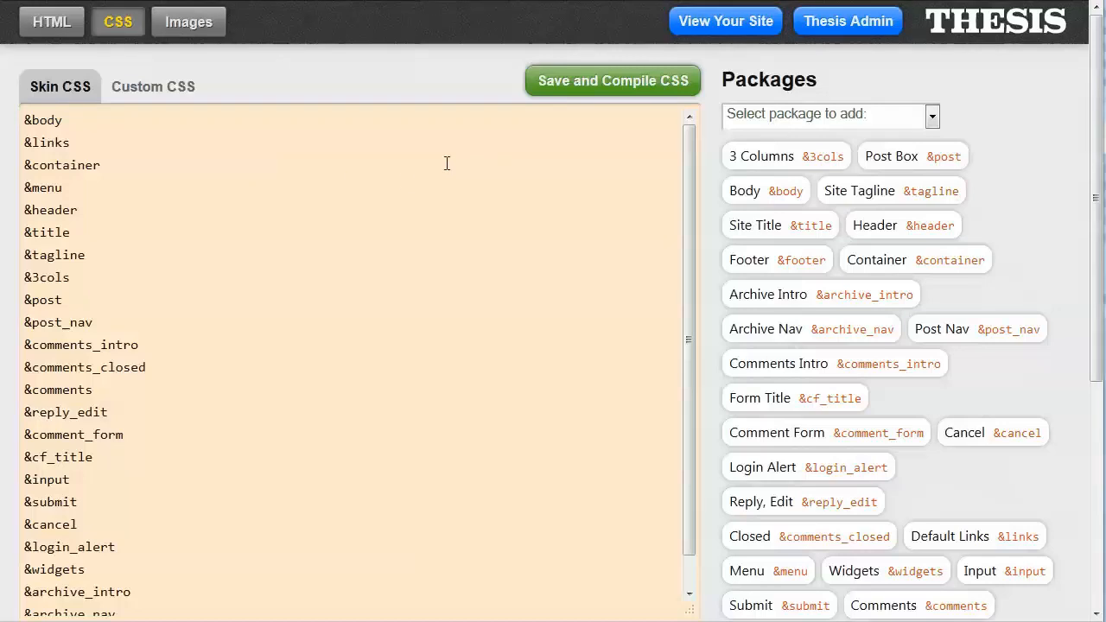
pyautogui.moveTo(228, 163)
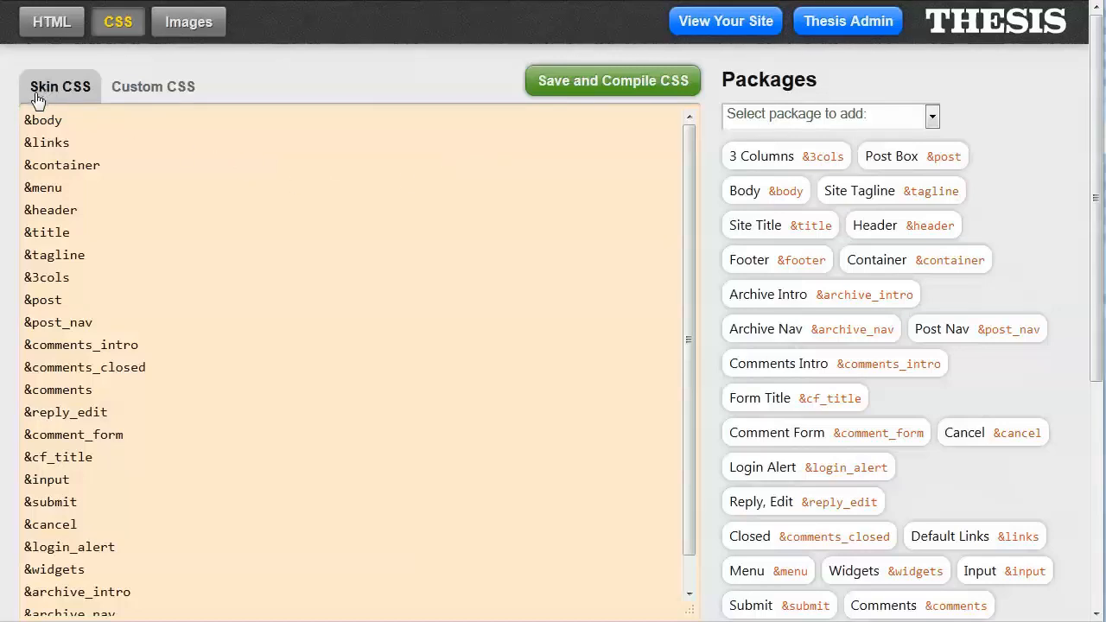
pyautogui.click(152, 87)
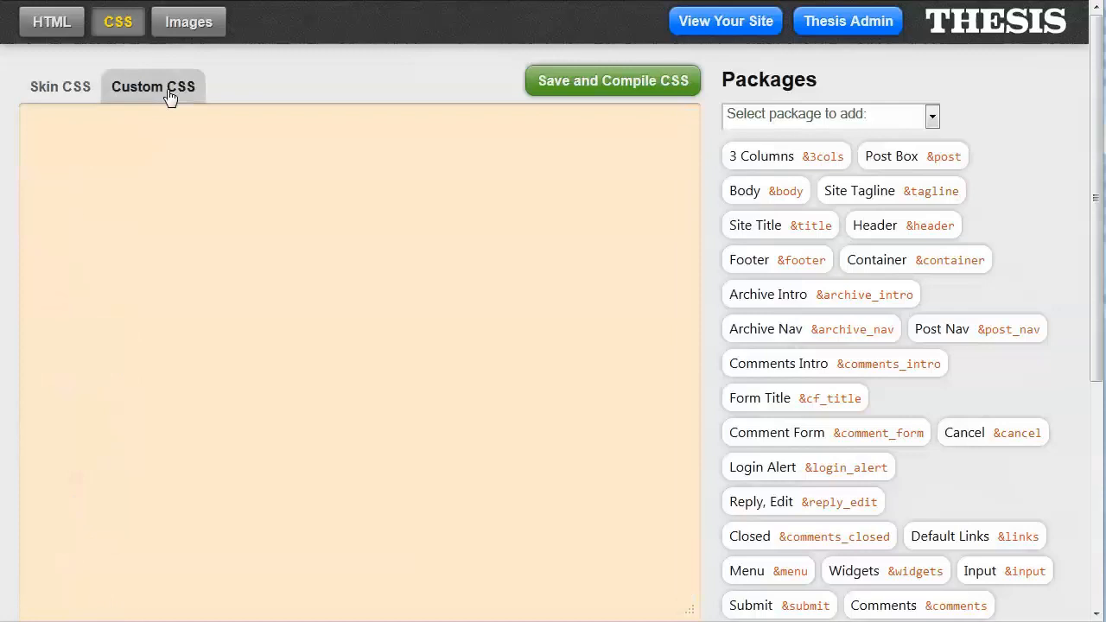
pyautogui.click(59, 86)
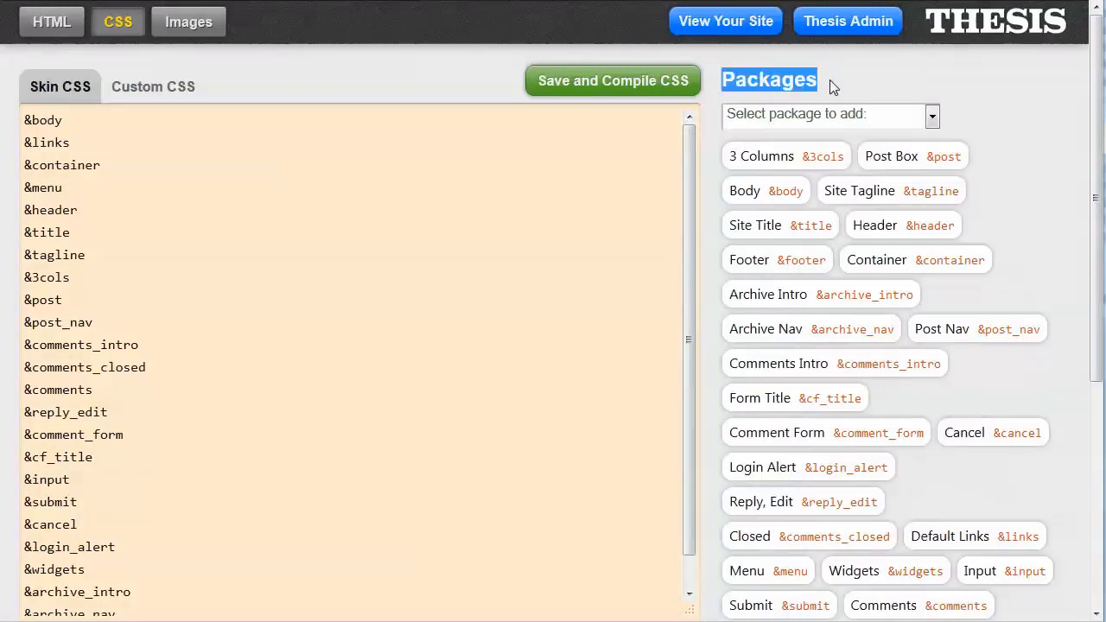
pyautogui.moveTo(761, 156)
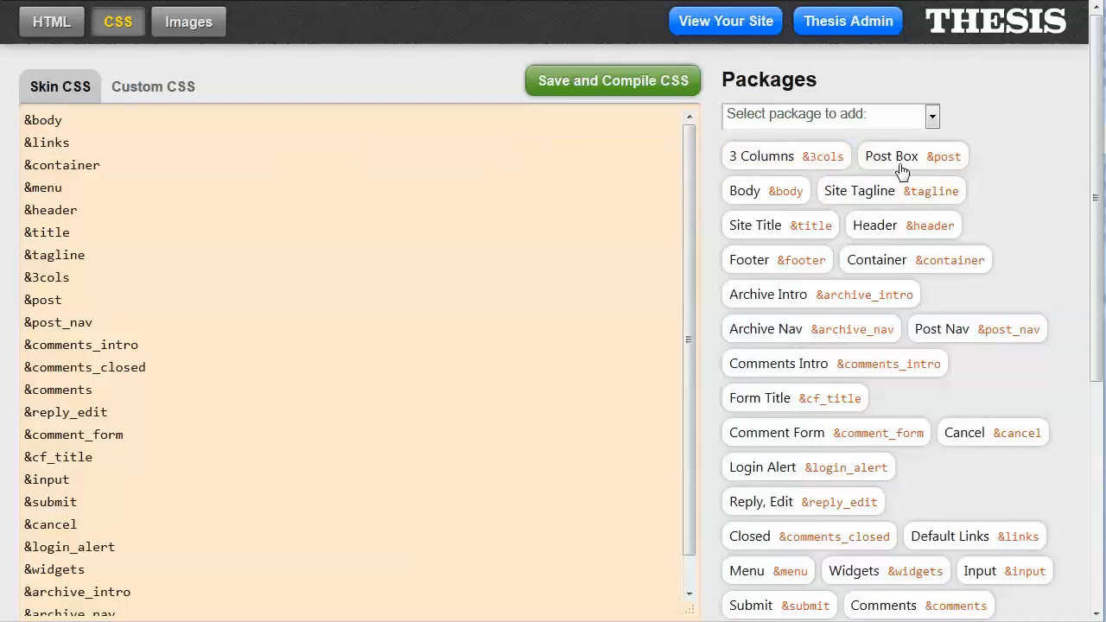
pyautogui.moveTo(913, 155)
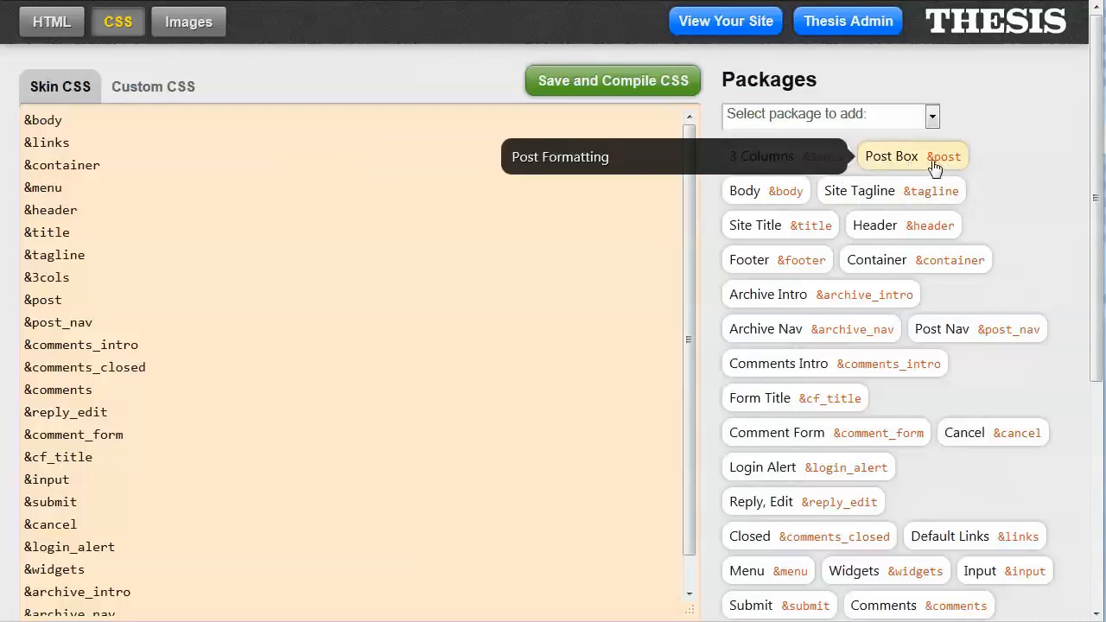
pyautogui.moveTo(764, 190)
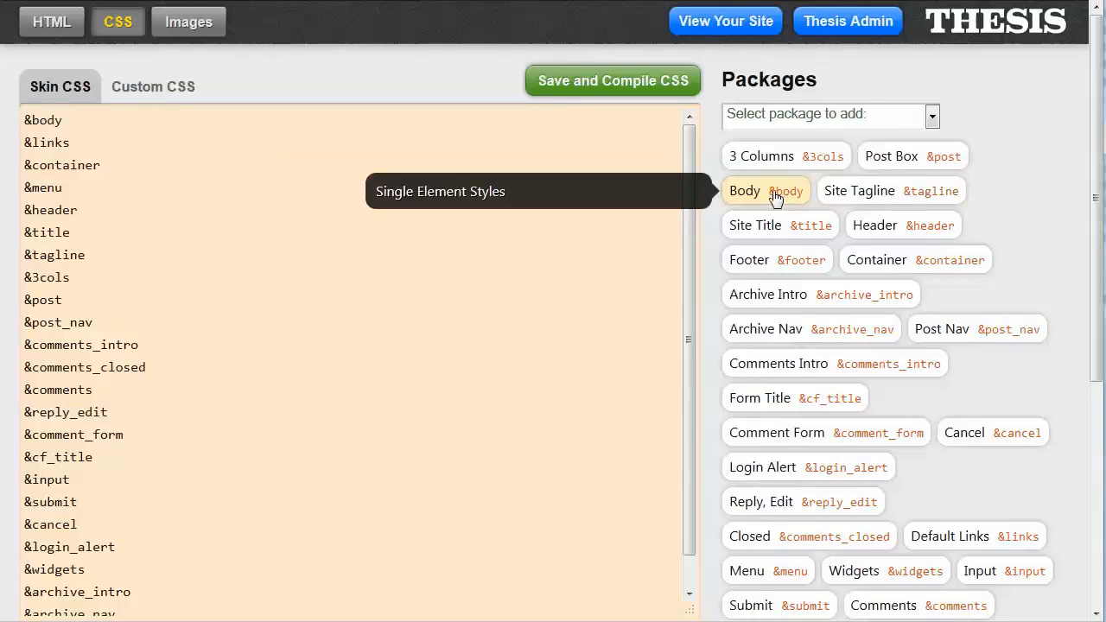
pyautogui.moveTo(796, 209)
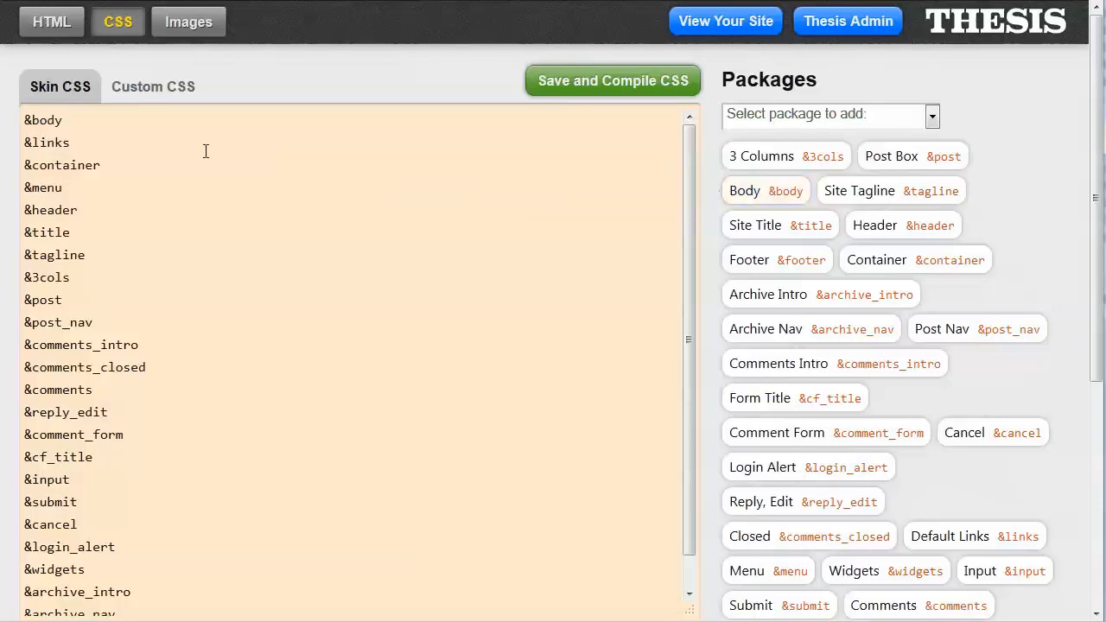
pyautogui.doubleClick(42, 121)
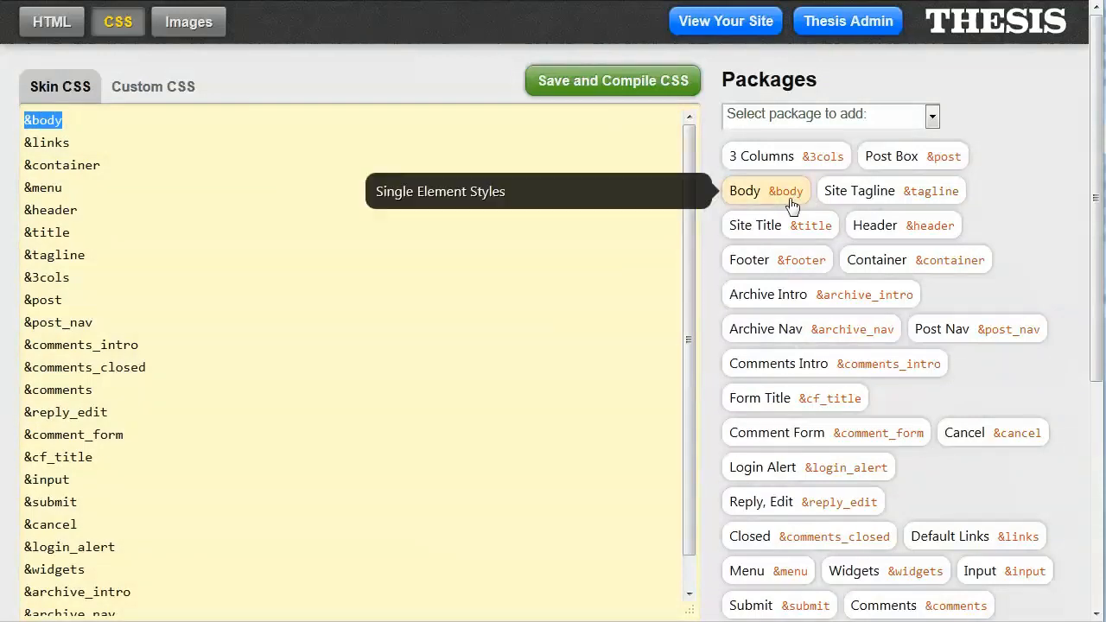
pyautogui.moveTo(813, 206)
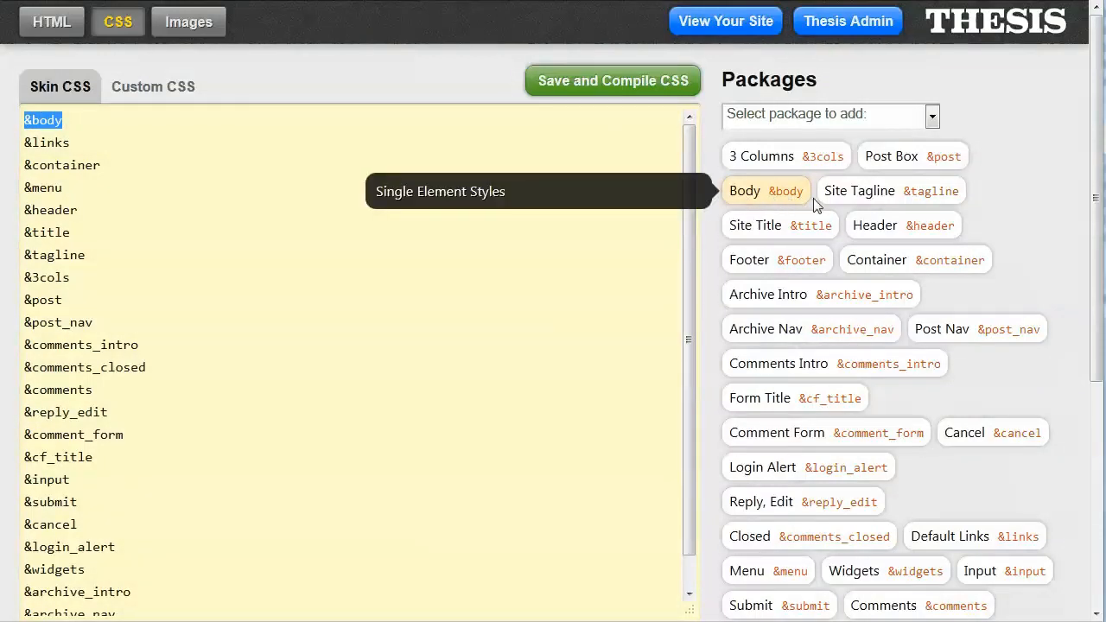
pyautogui.moveTo(782, 225)
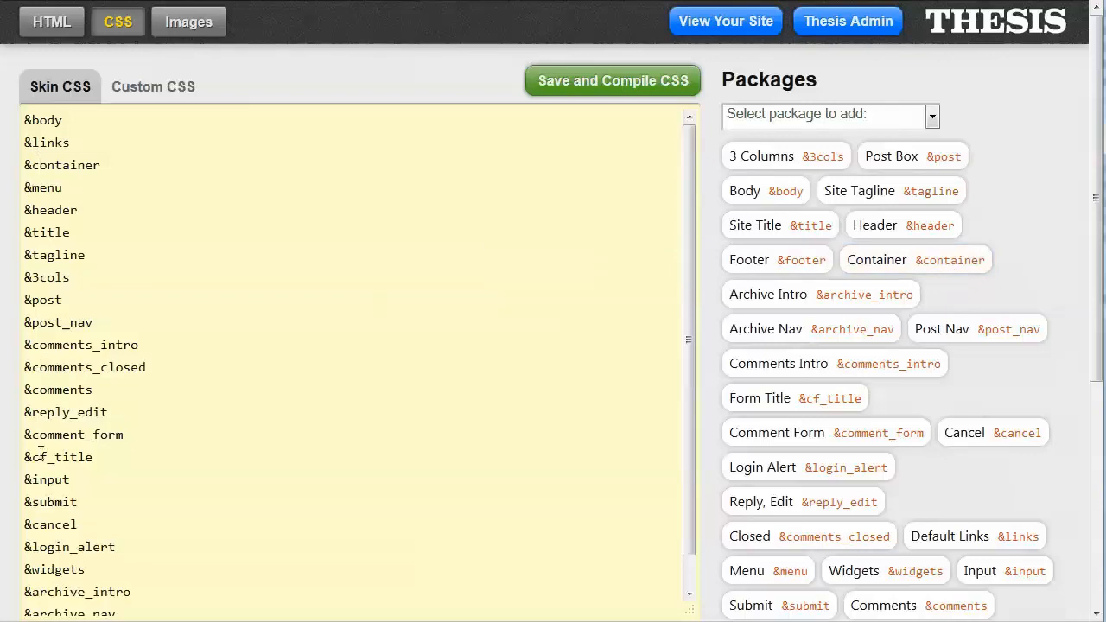
pyautogui.scroll(-3)
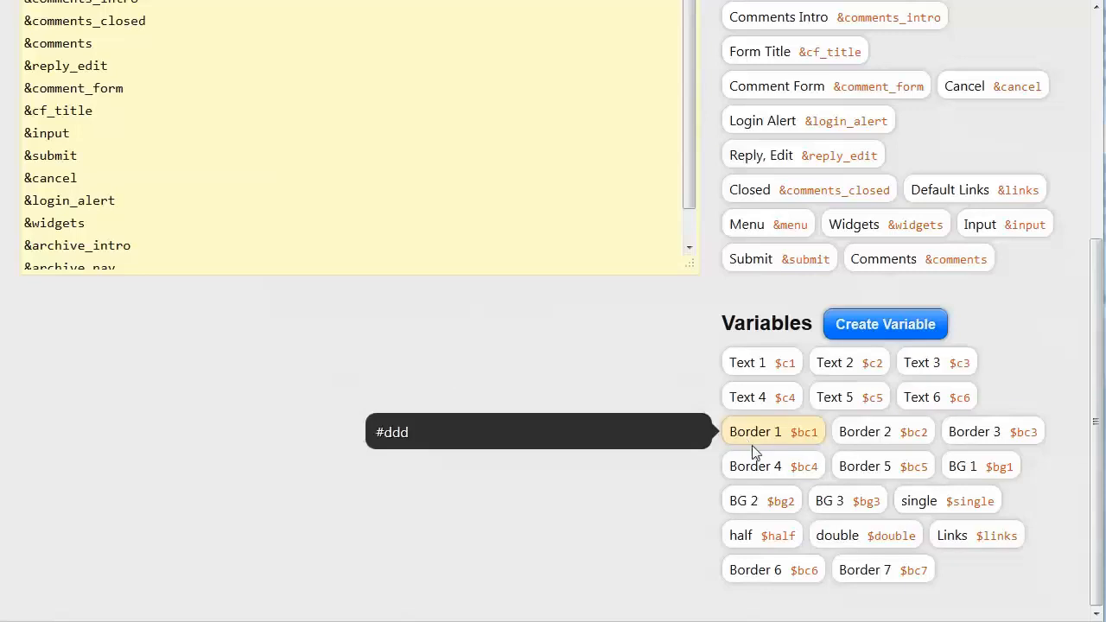
pyautogui.moveTo(811, 381)
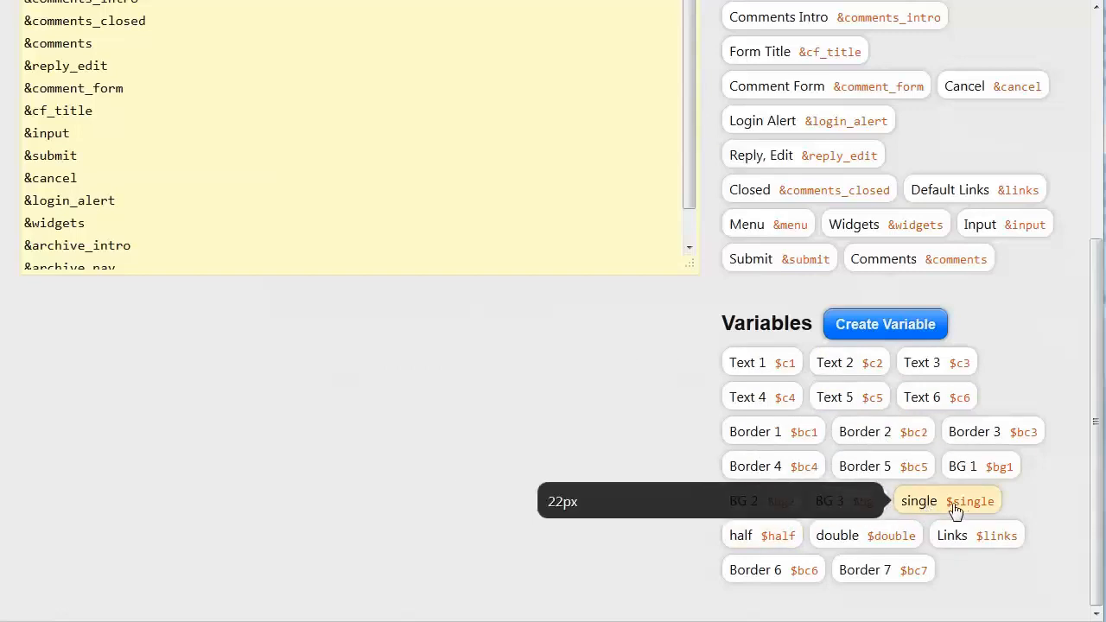
pyautogui.moveTo(954, 505)
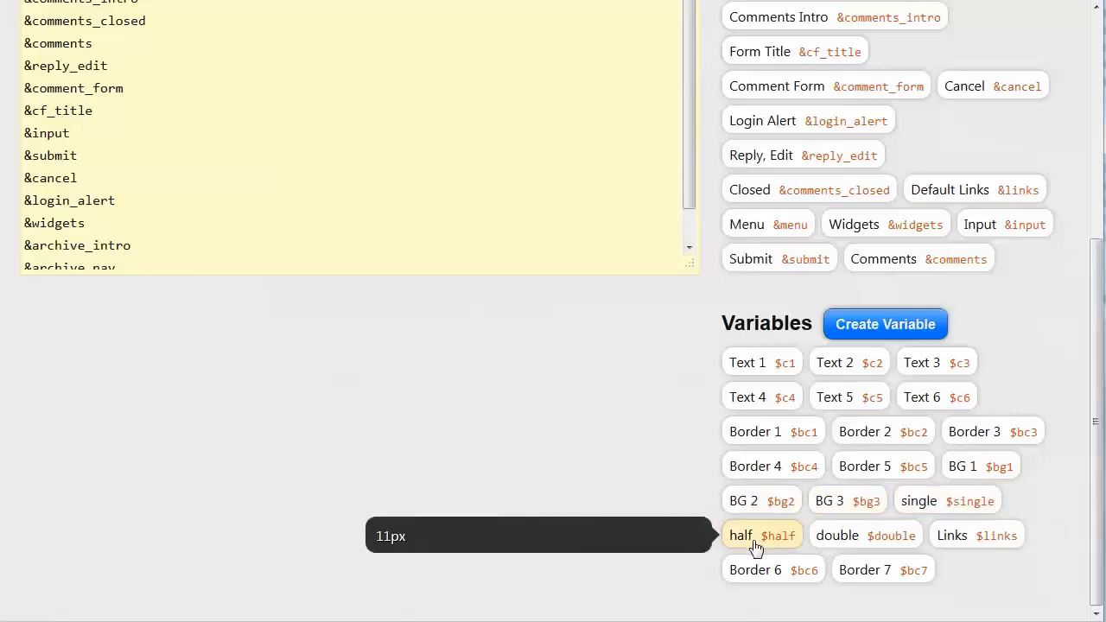
pyautogui.moveTo(865, 536)
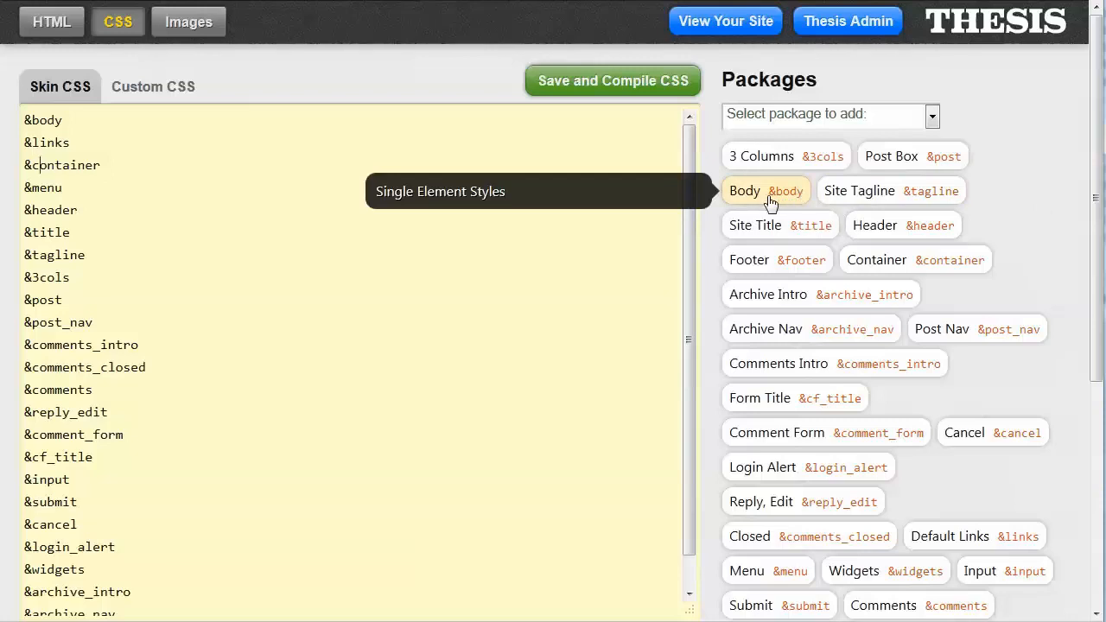
# Step: Inspect the Body package settings and its &body reference in the skin CSS, ending with the settings open
pyautogui.click(764, 190)
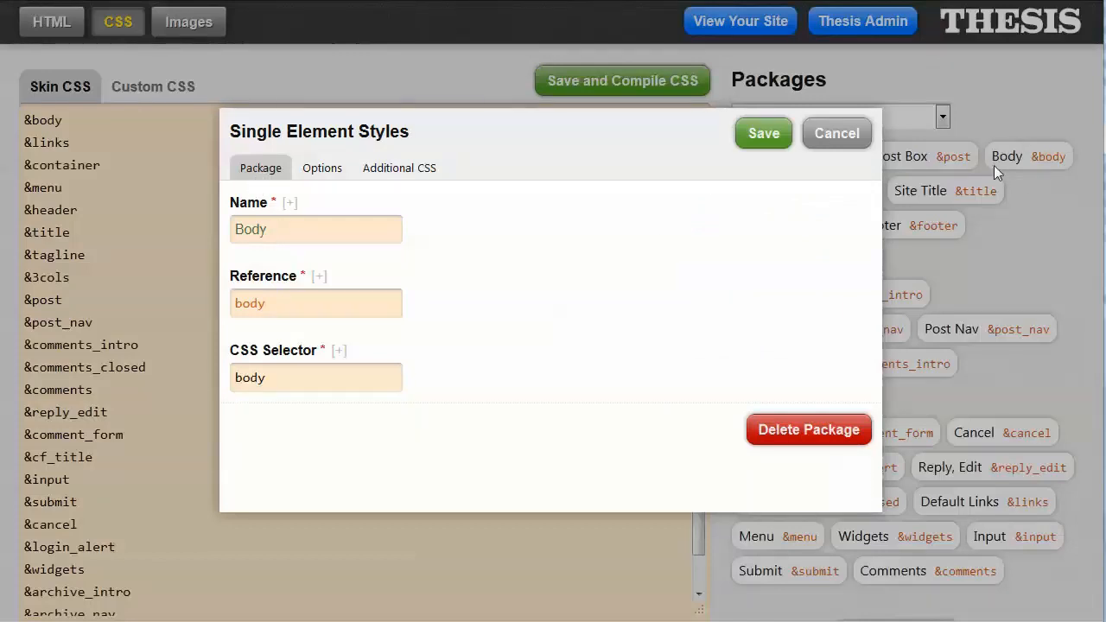
pyautogui.moveTo(1020, 169)
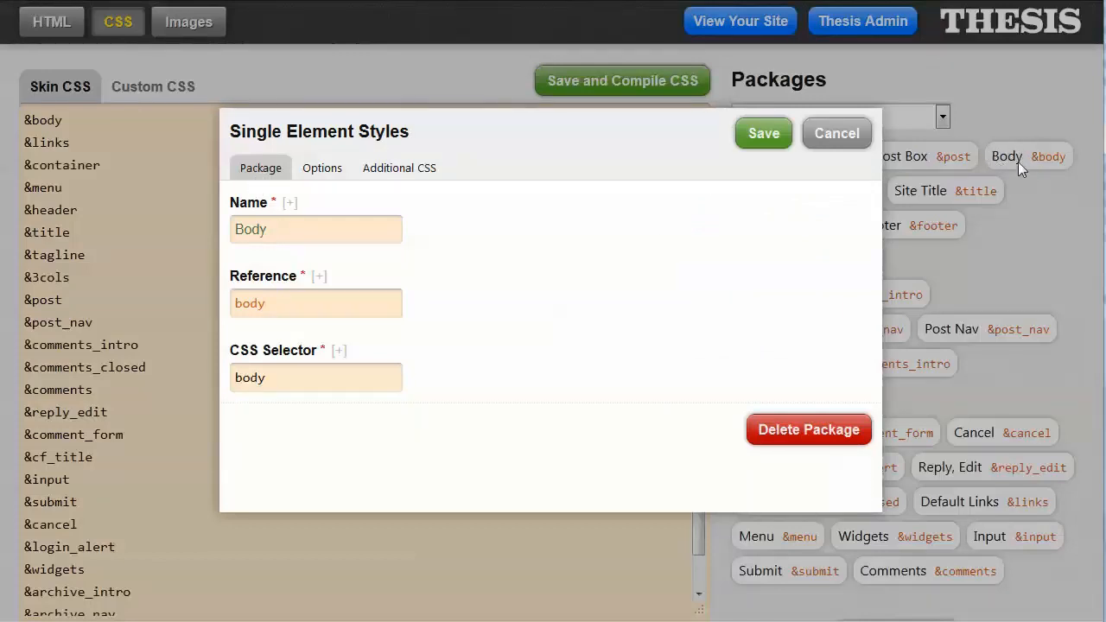
pyautogui.doubleClick(249, 302)
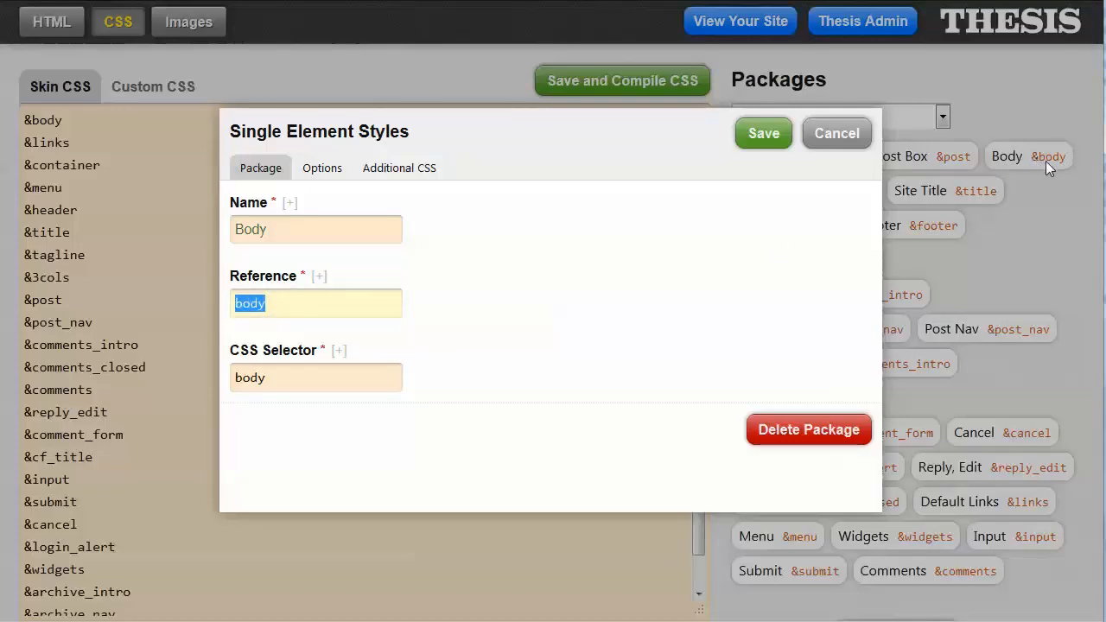
pyautogui.moveTo(1064, 165)
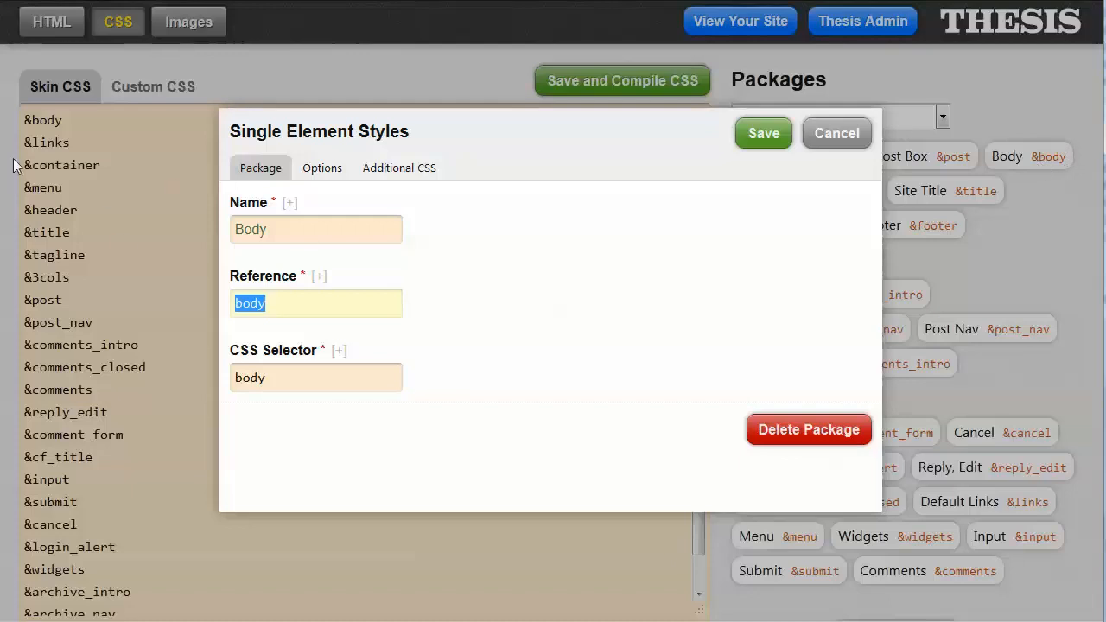
pyautogui.click(836, 133)
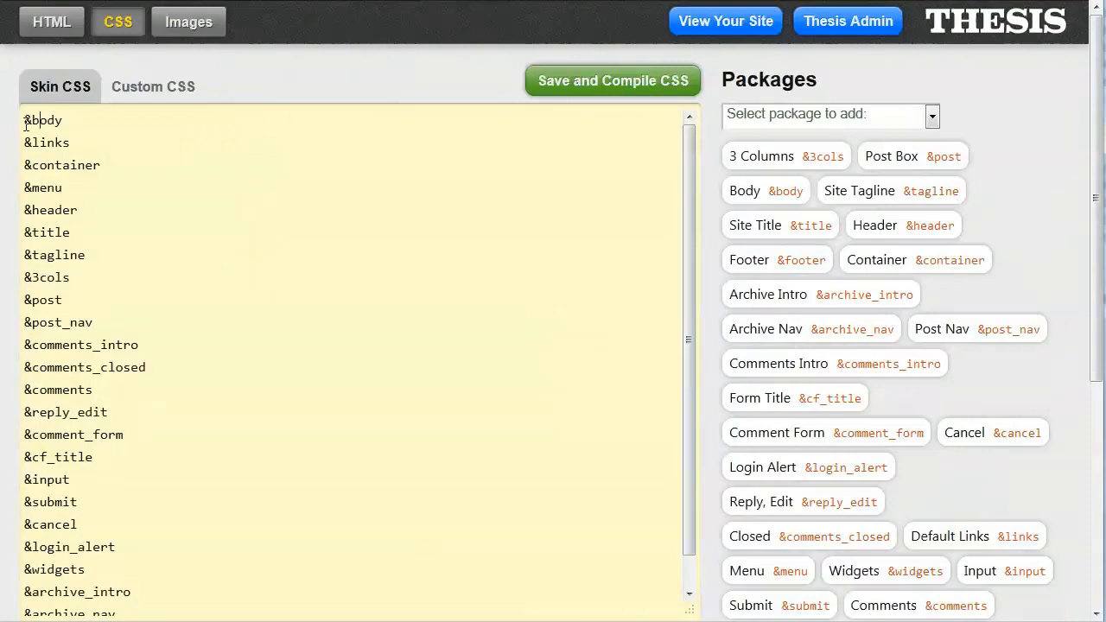
pyautogui.doubleClick(42, 121)
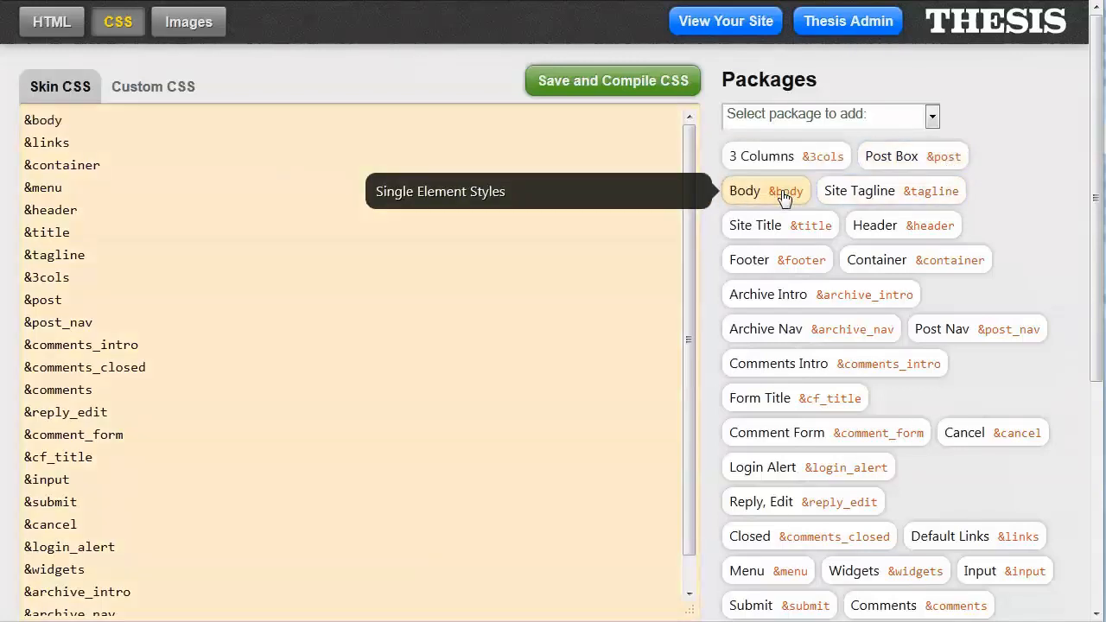
pyautogui.click(765, 190)
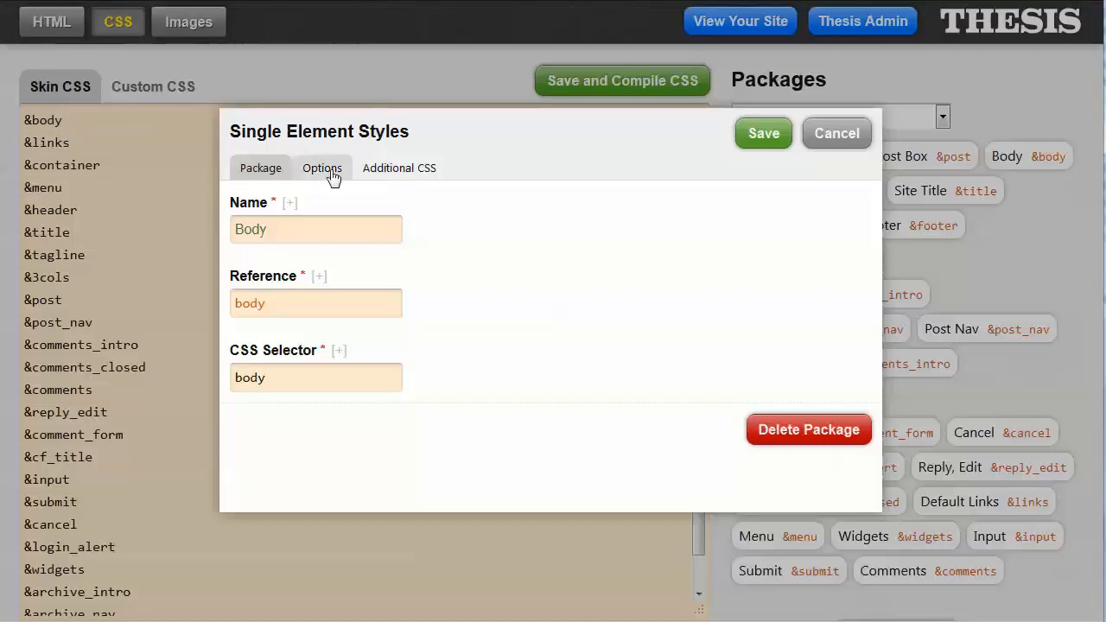
pyautogui.click(321, 168)
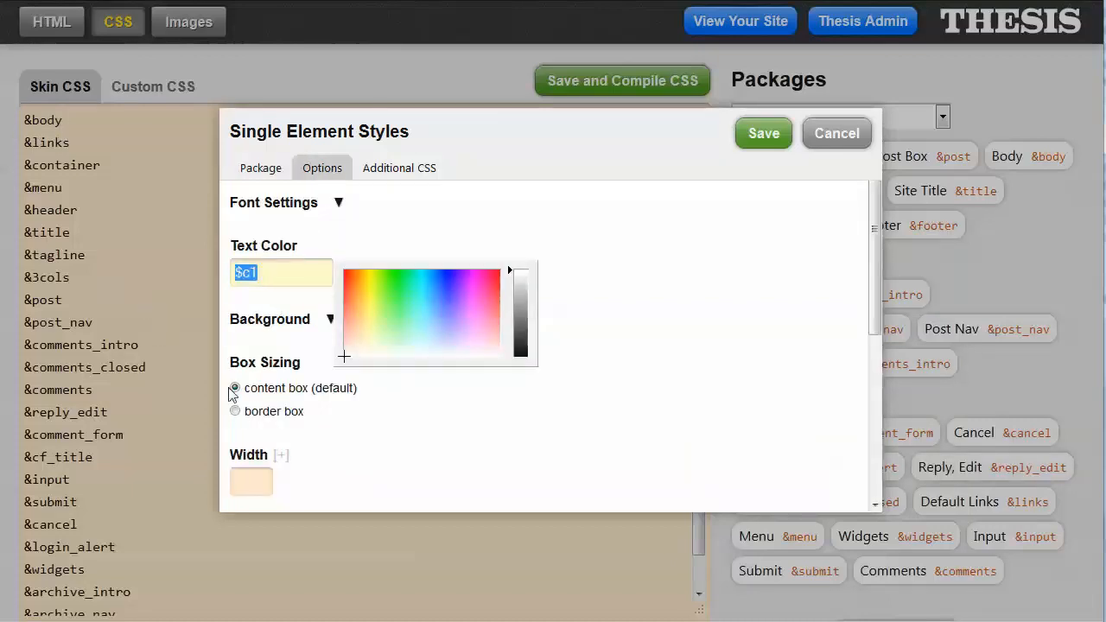
pyautogui.click(339, 202)
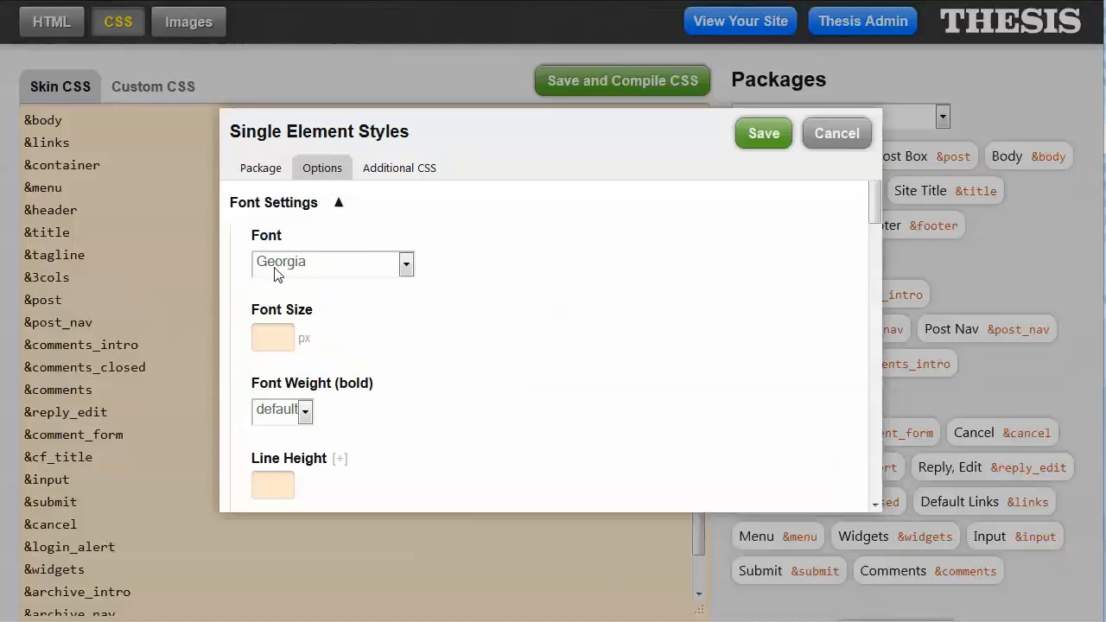
pyautogui.moveTo(304, 431)
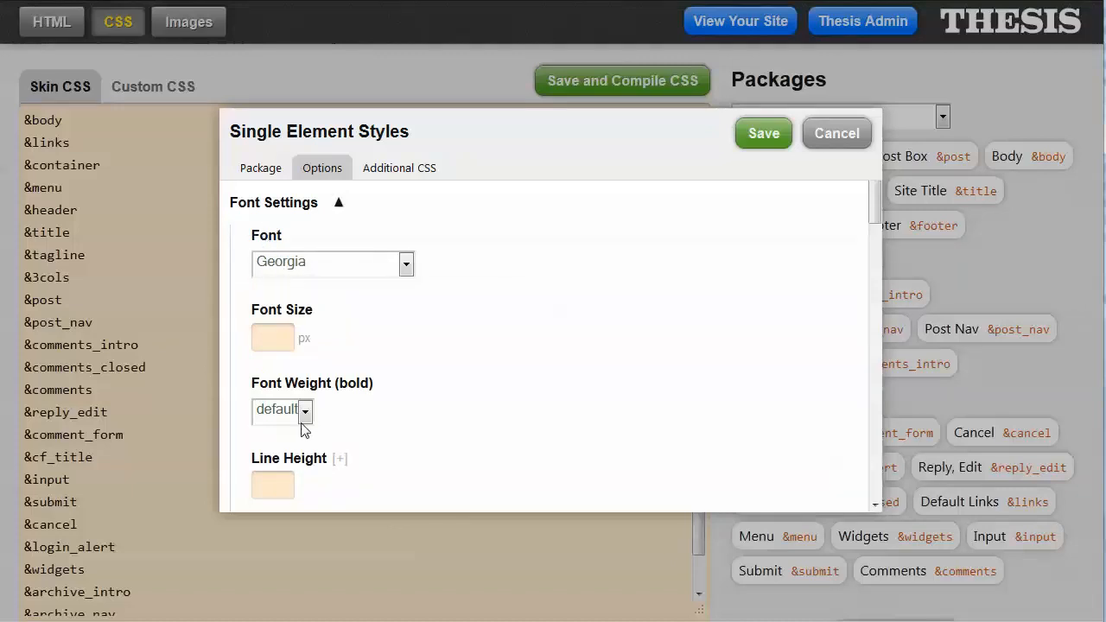
pyautogui.scroll(-3)
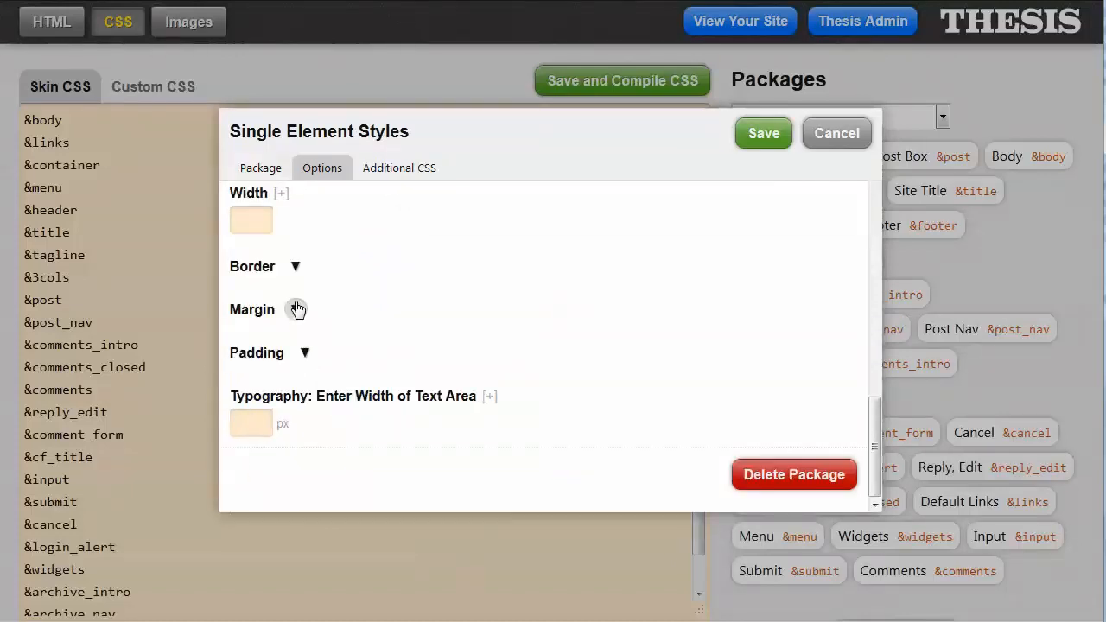
pyautogui.click(297, 309)
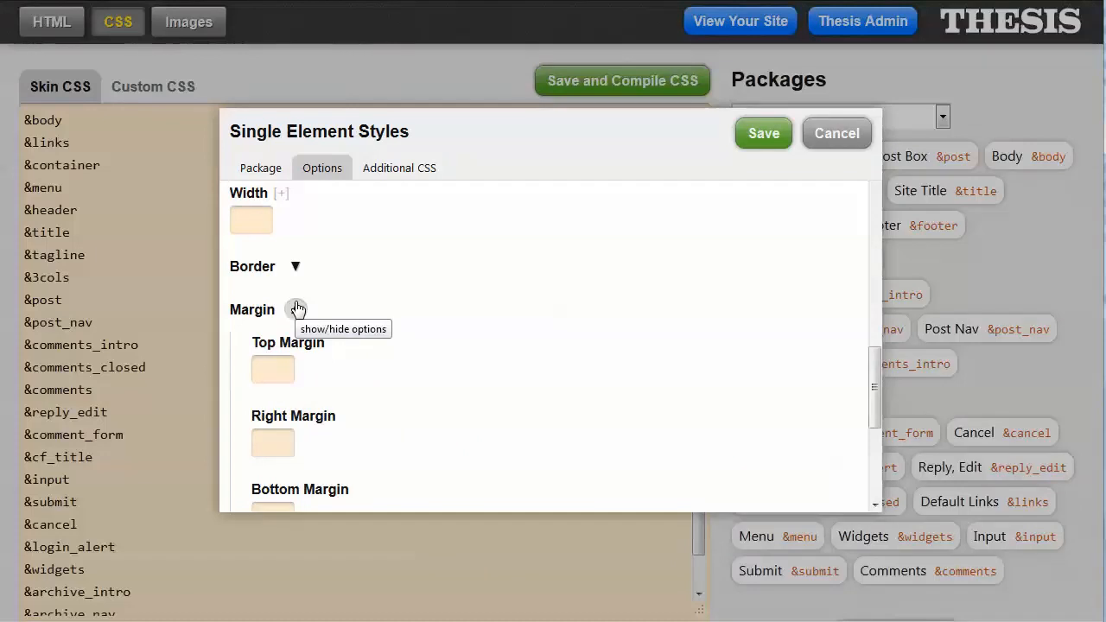
pyautogui.click(399, 167)
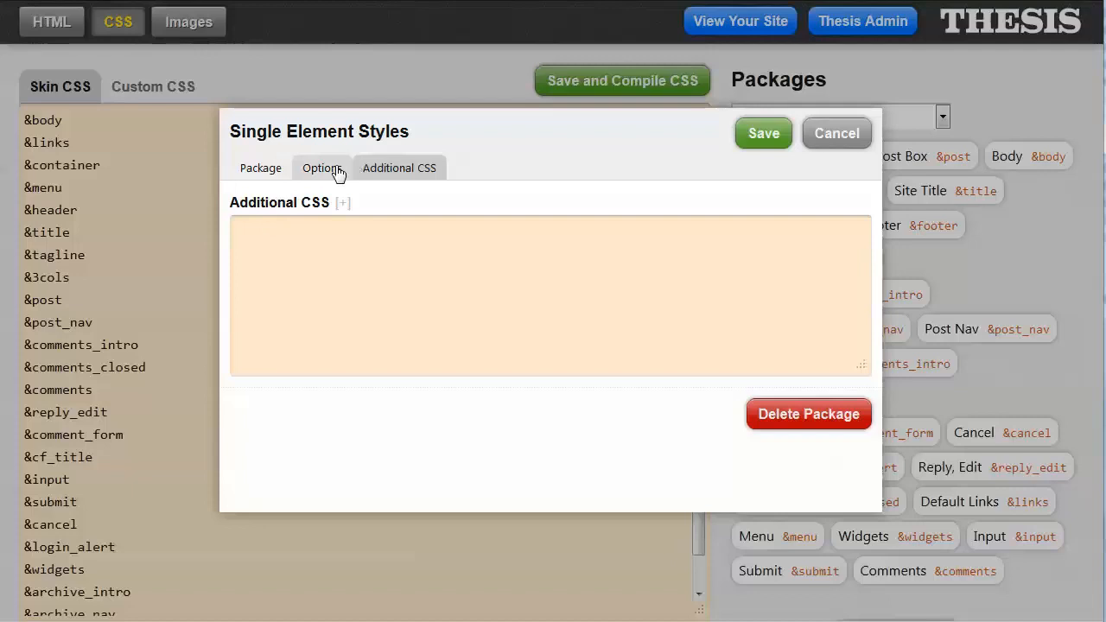
pyautogui.click(259, 167)
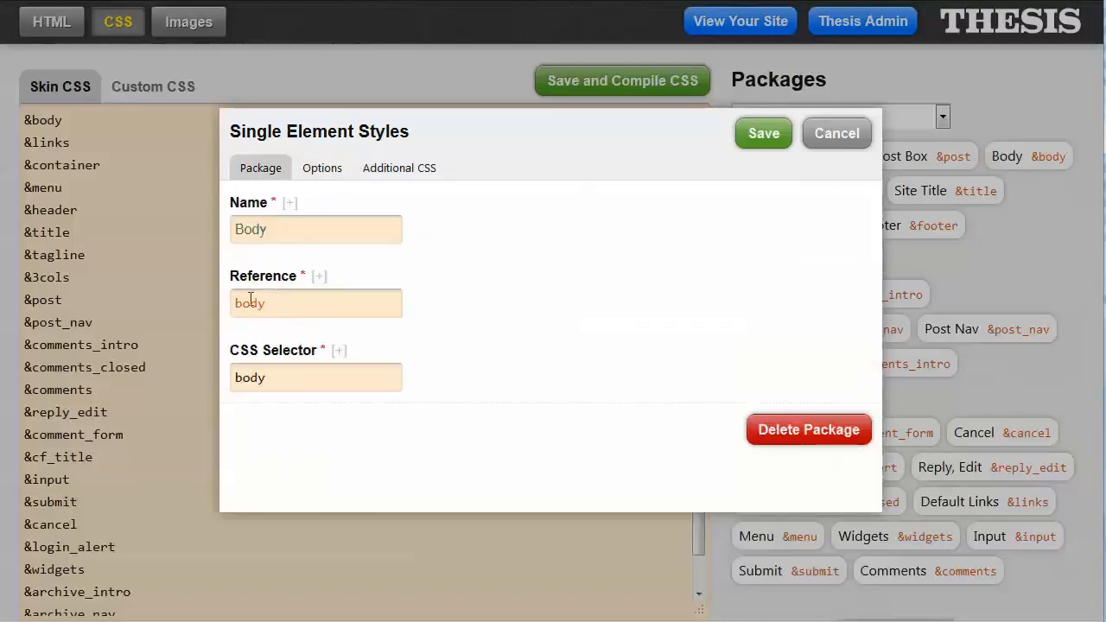
pyautogui.moveTo(678, 390)
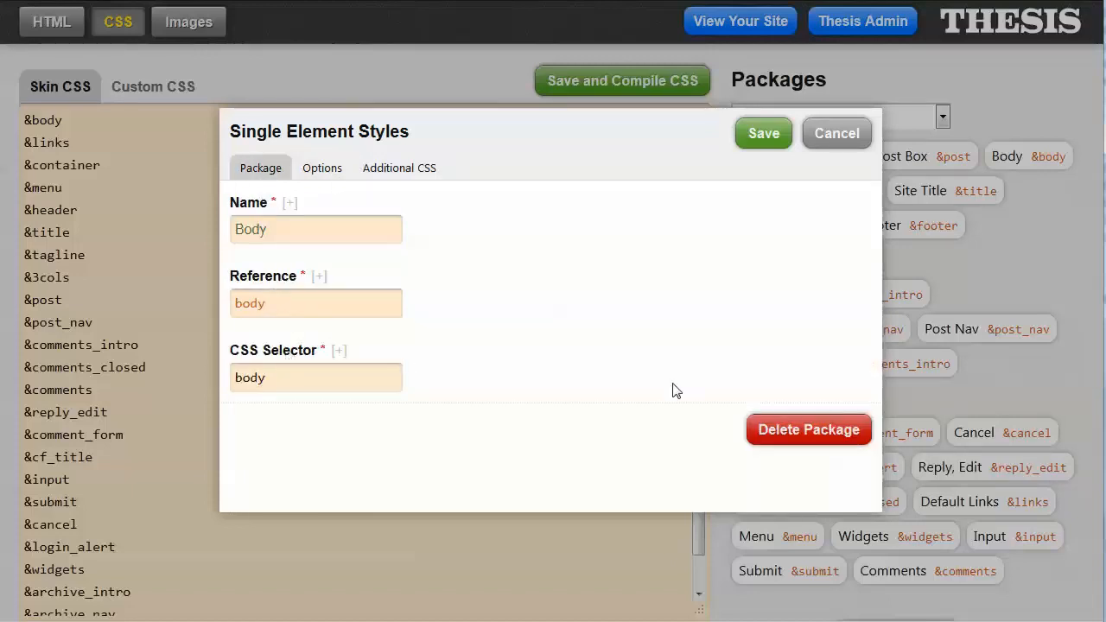
pyautogui.click(837, 133)
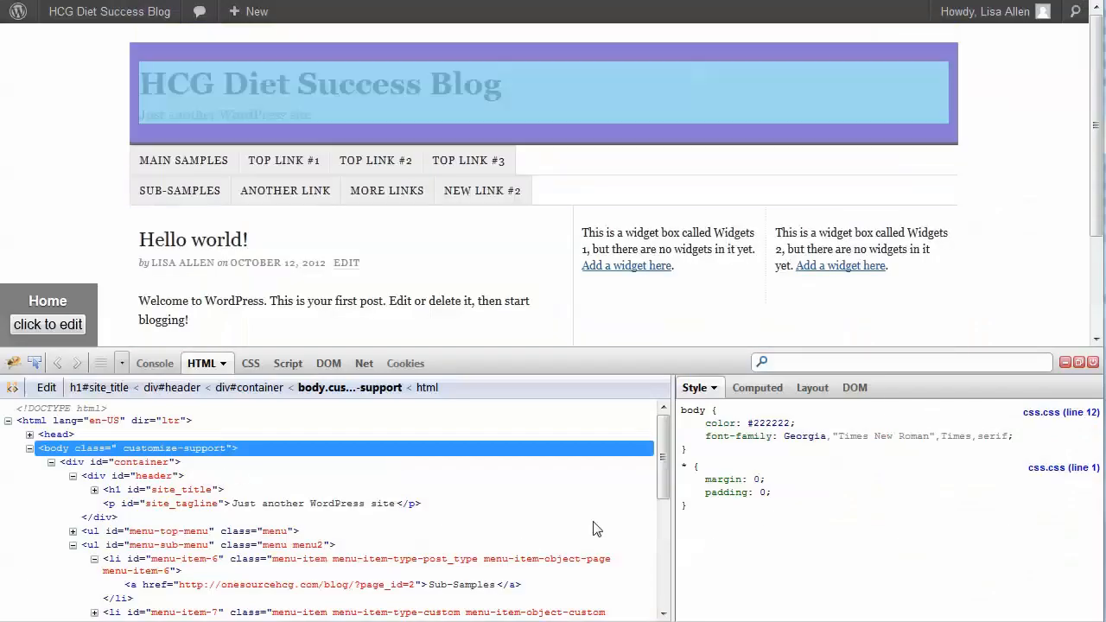
# Step: Inspect the body rule's #222222 colour and Georgia font declarations in Firebug's Style pane
pyautogui.click(688, 422)
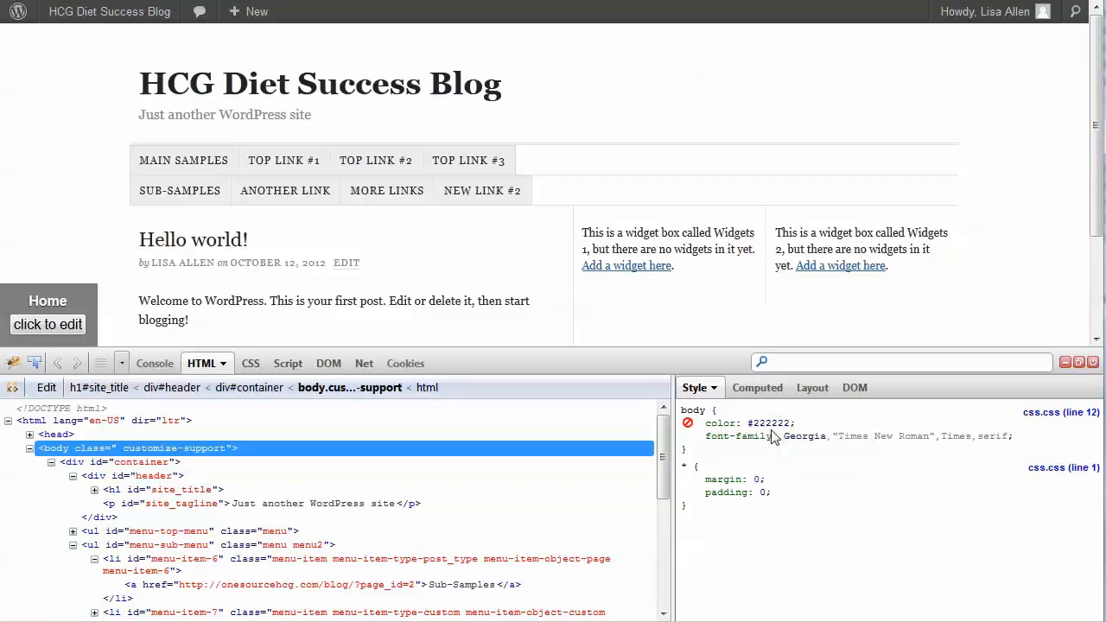
pyautogui.moveTo(804, 435)
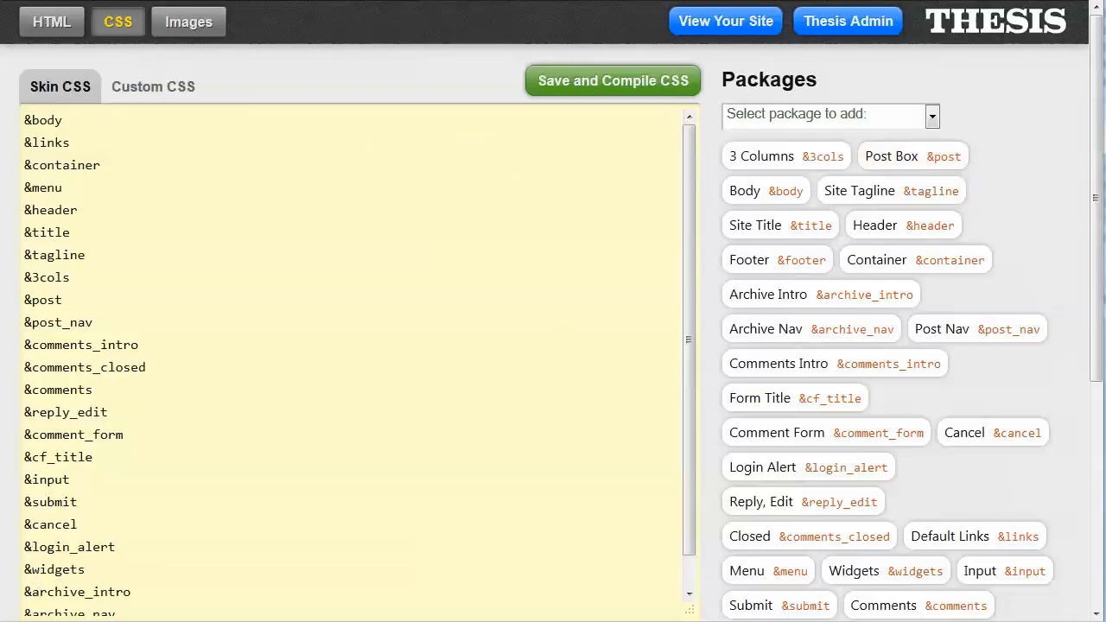
# Step: View the live blog front page with its two navigation menu bars
pyautogui.click(725, 21)
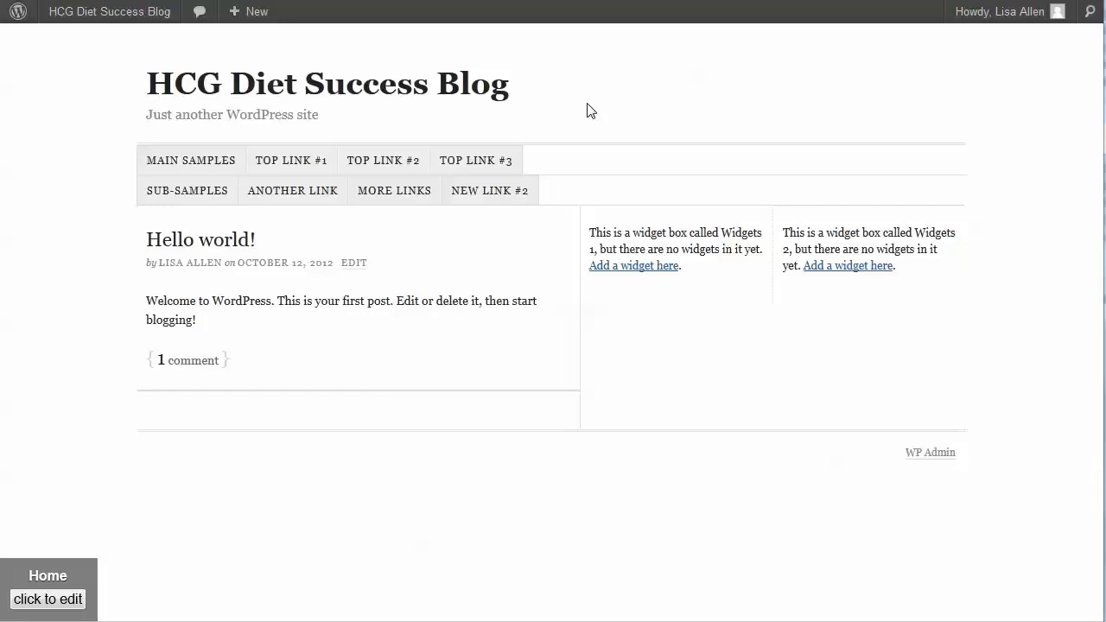
pyautogui.moveTo(472, 211)
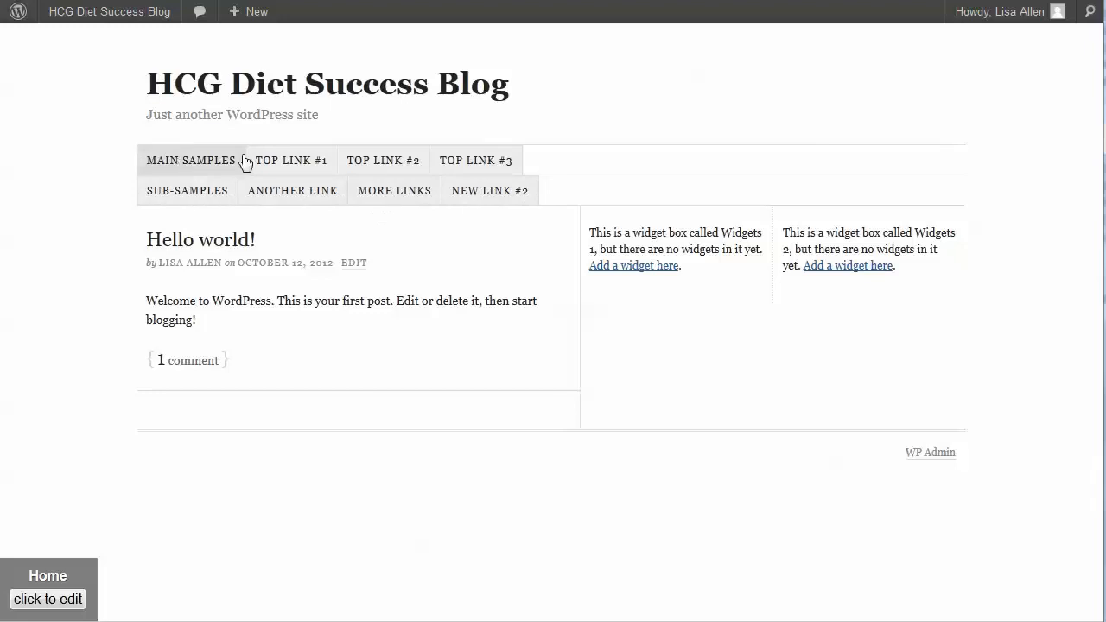
pyautogui.moveTo(169, 159)
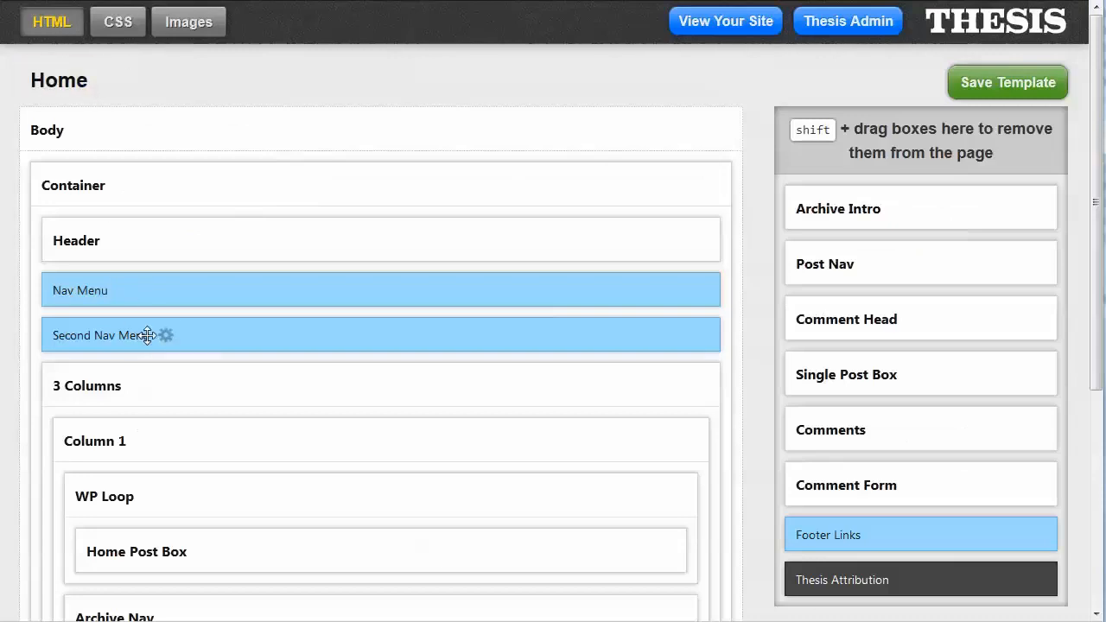
# Step: Confirm the Second Nav Menu uses HTML class menu menu2, then return to the skin CSS
pyautogui.click(166, 335)
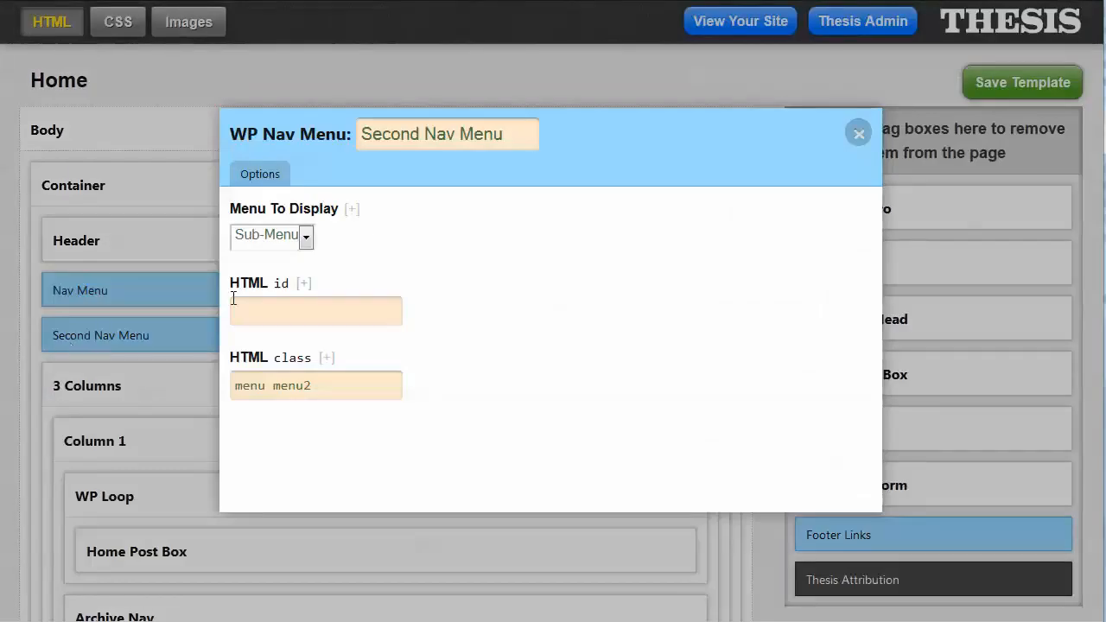
pyautogui.doubleClick(293, 385)
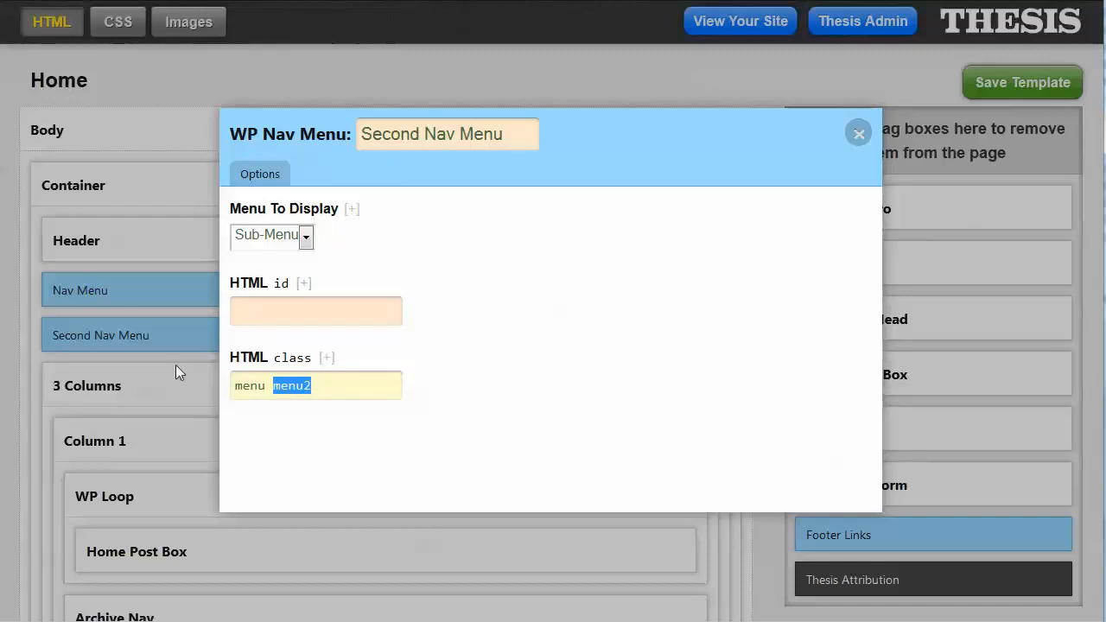
pyautogui.click(118, 21)
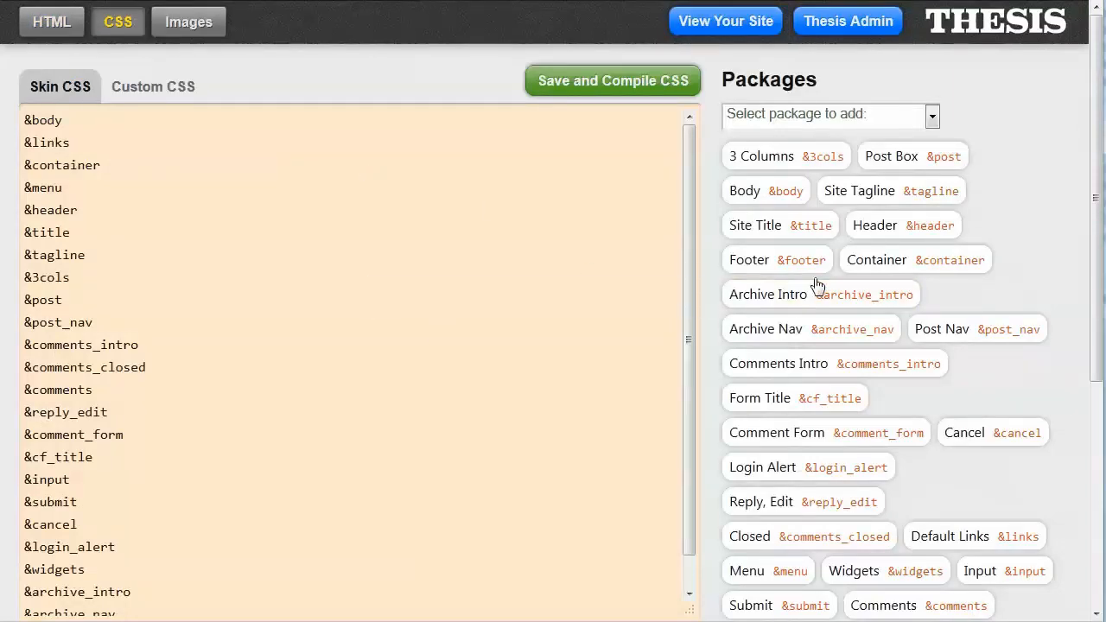
# Step: Create a Single Element Styles package named Menu2, reference menu2, selector .menu2
pyautogui.click(829, 116)
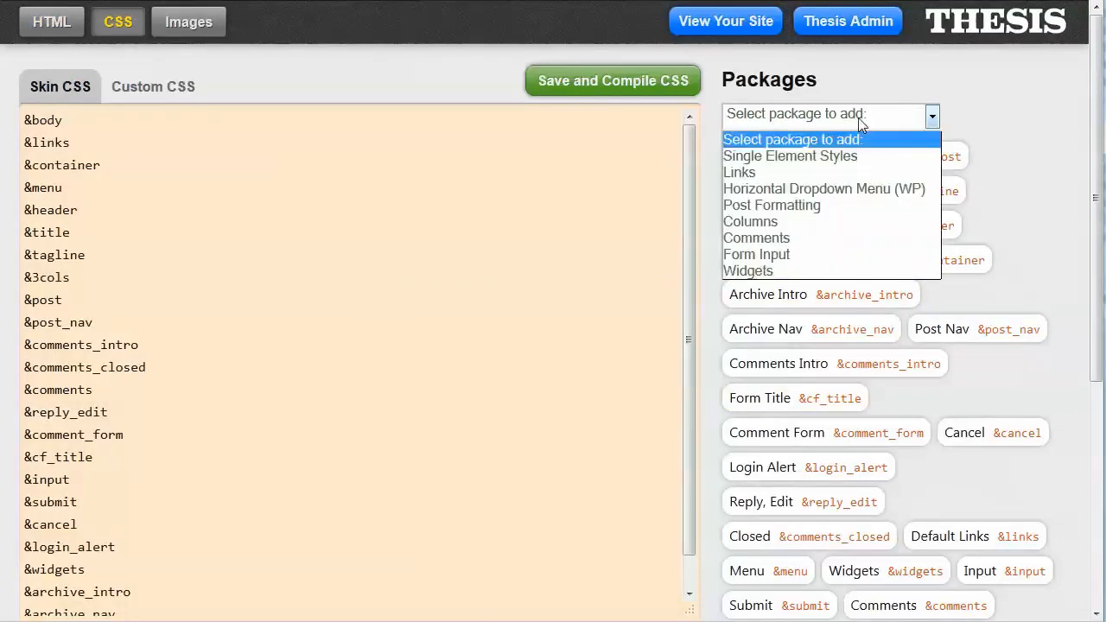
pyautogui.click(789, 156)
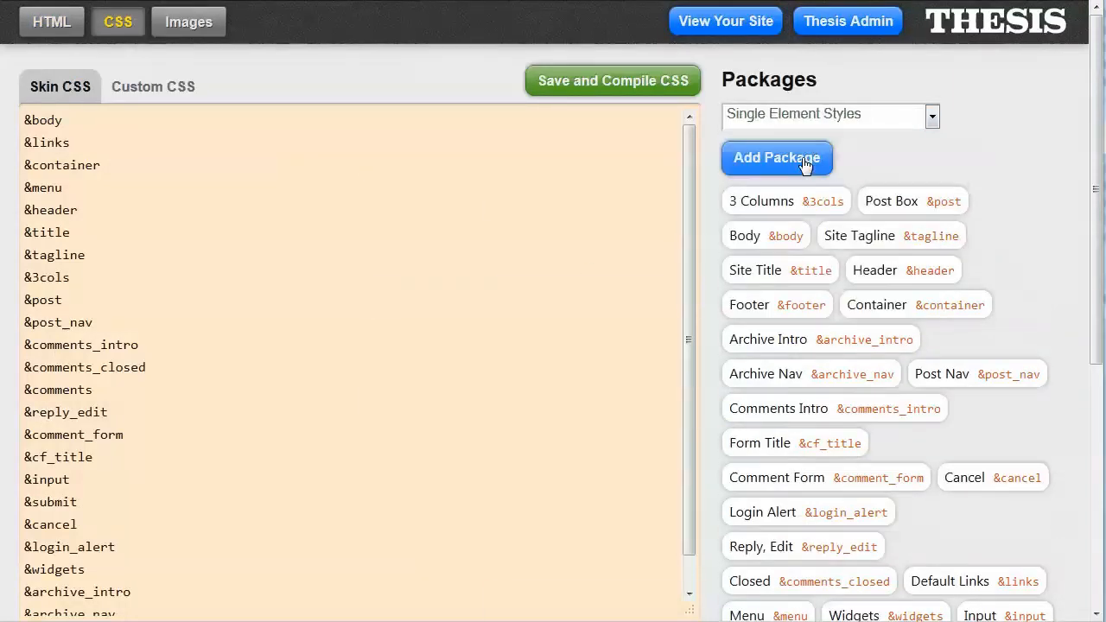
pyautogui.click(776, 157)
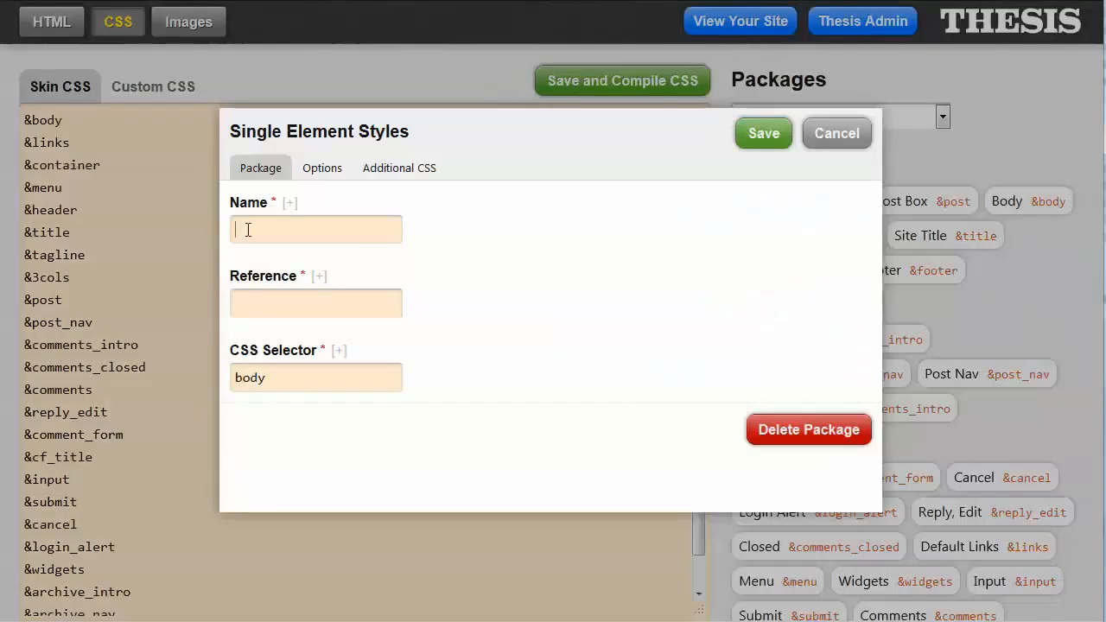
pyautogui.write('Menu2')
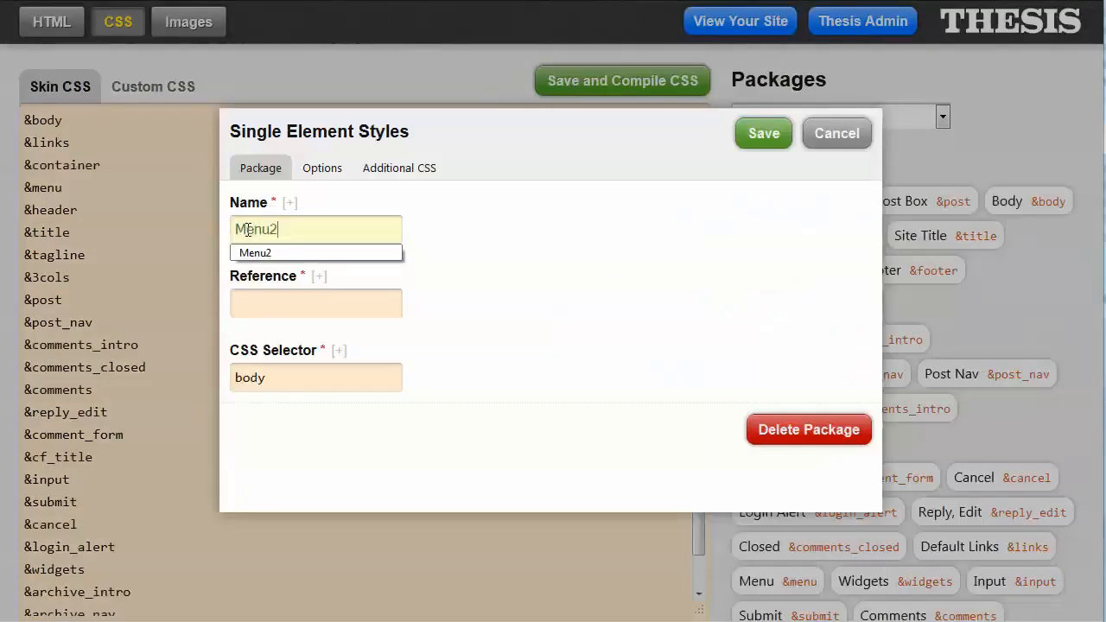
pyautogui.write('menu2')
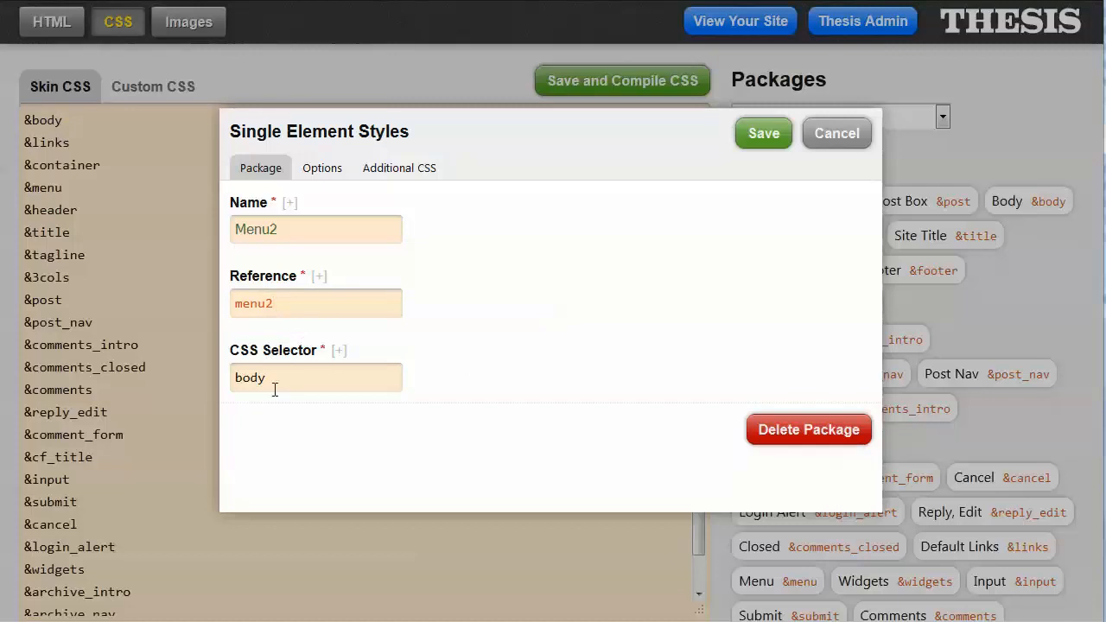
pyautogui.doubleClick(249, 377)
pyautogui.write('.menu2')
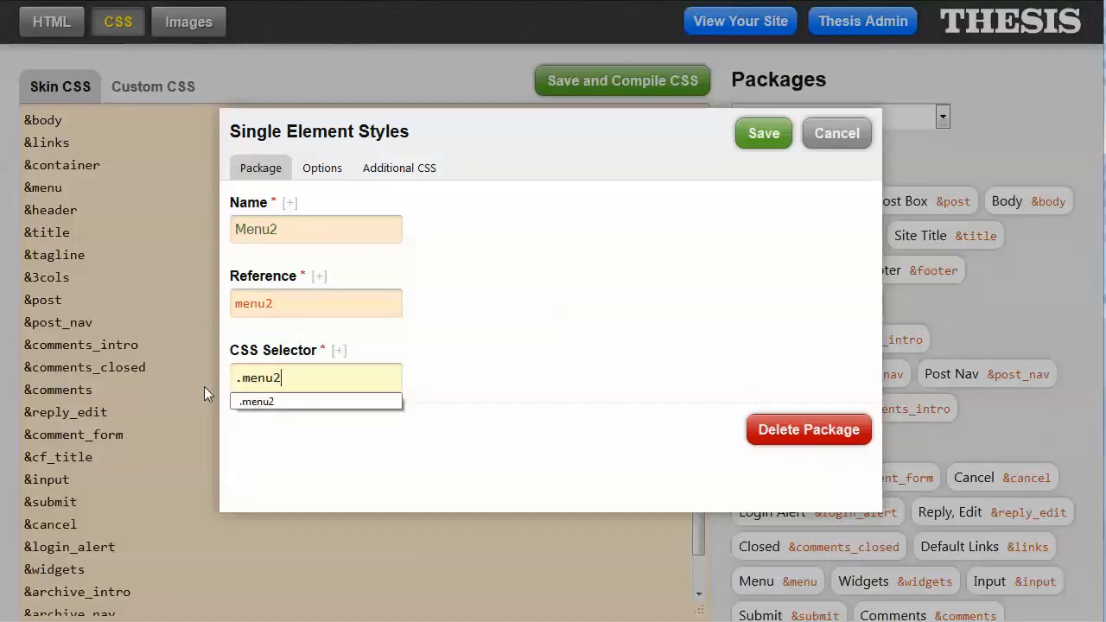
pyautogui.moveTo(256, 401)
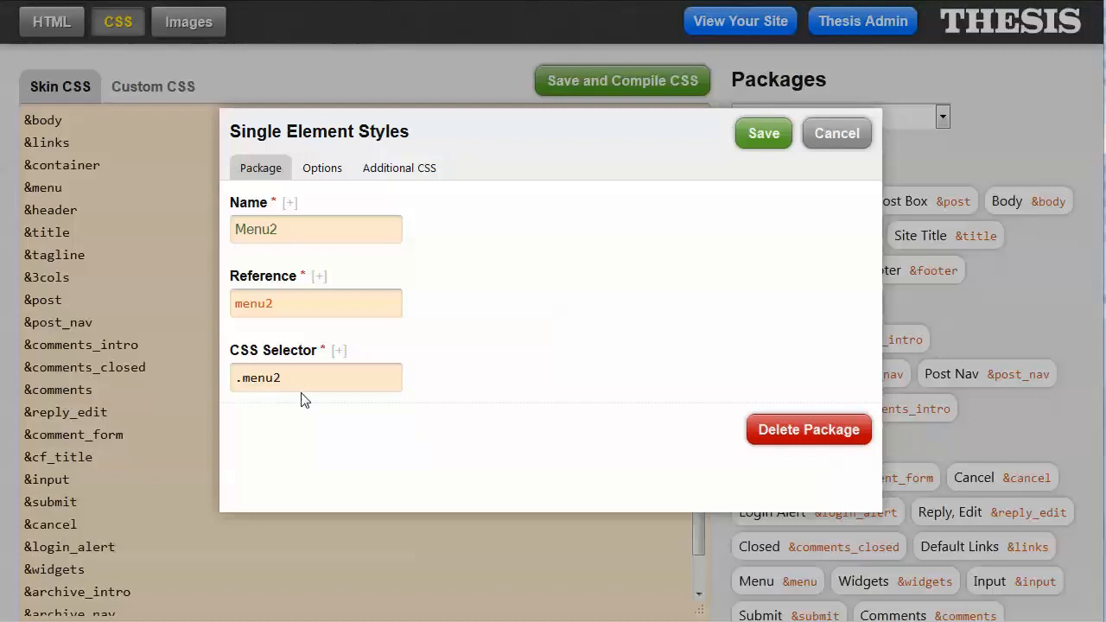
pyautogui.click(321, 168)
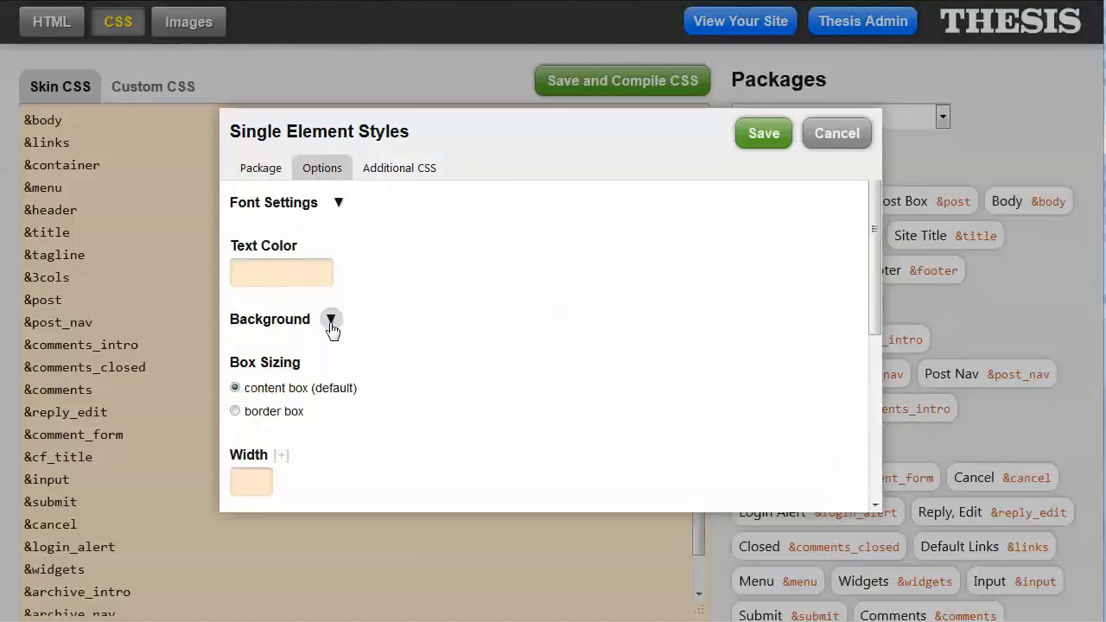
# Step: Set the package's background colour to 1271FF and save it
pyautogui.click(332, 320)
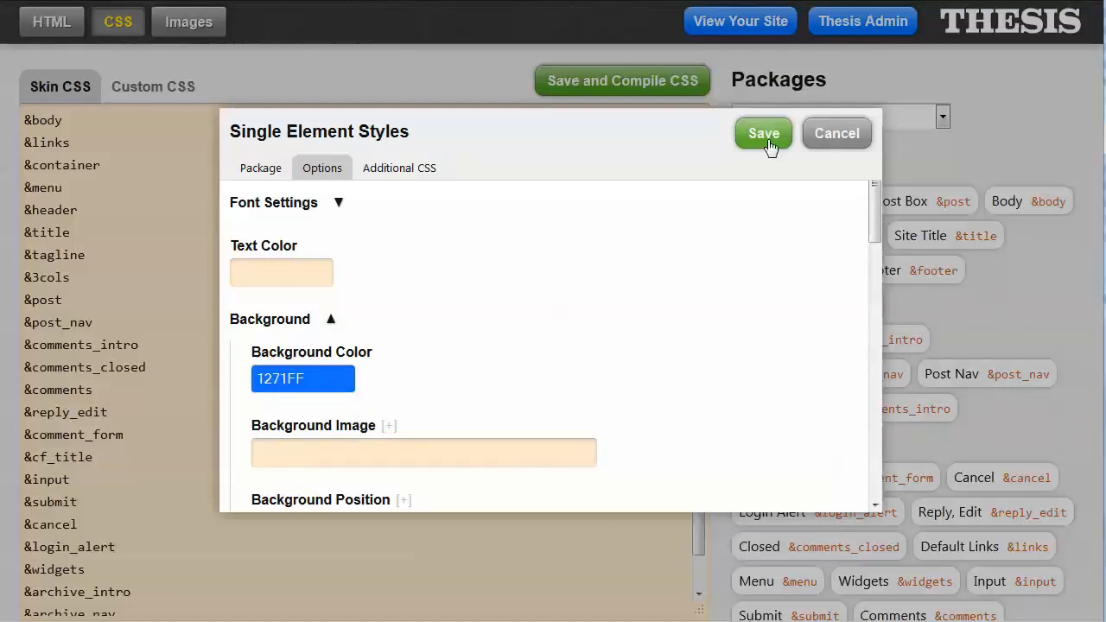
pyautogui.click(764, 133)
pyautogui.write('&menu')
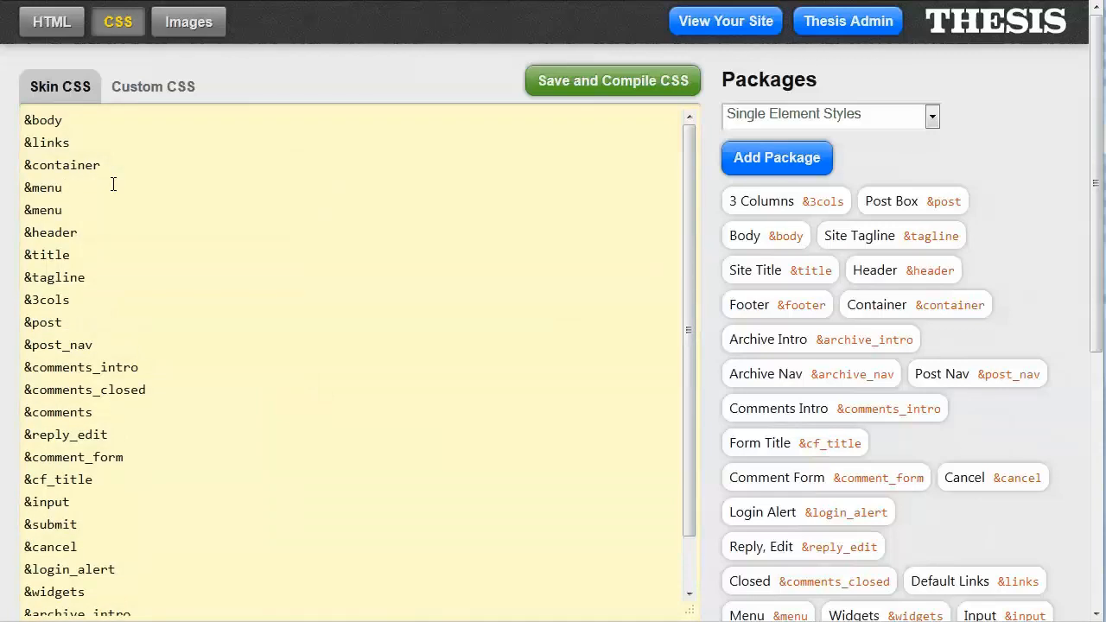
# Step: Change the second &menu line in the skin CSS to &menu2
pyautogui.write('2')
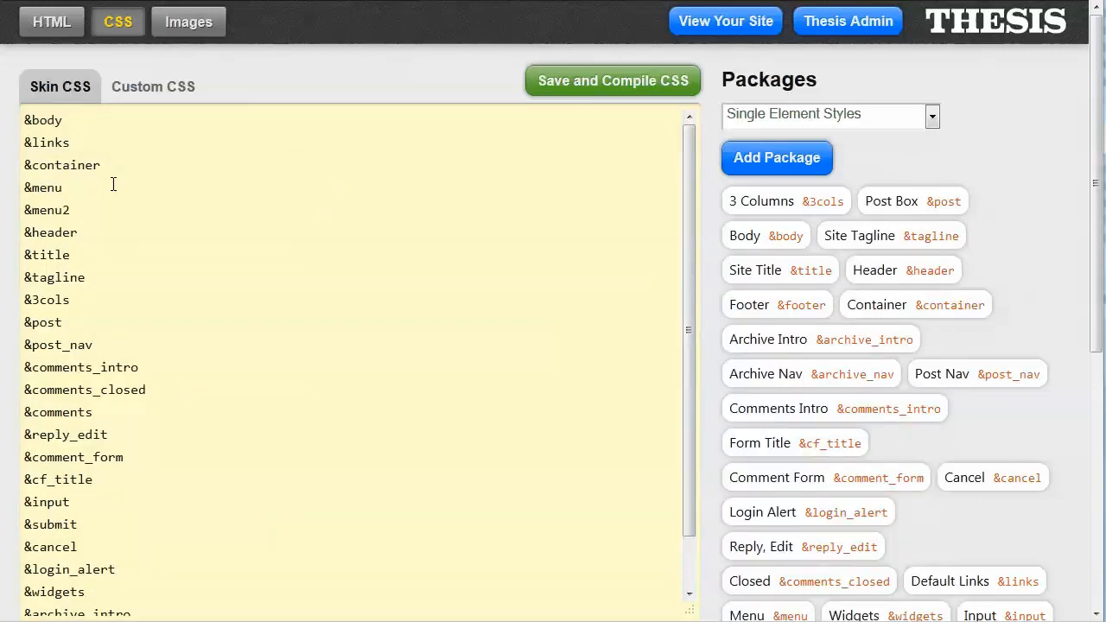
pyautogui.click(612, 81)
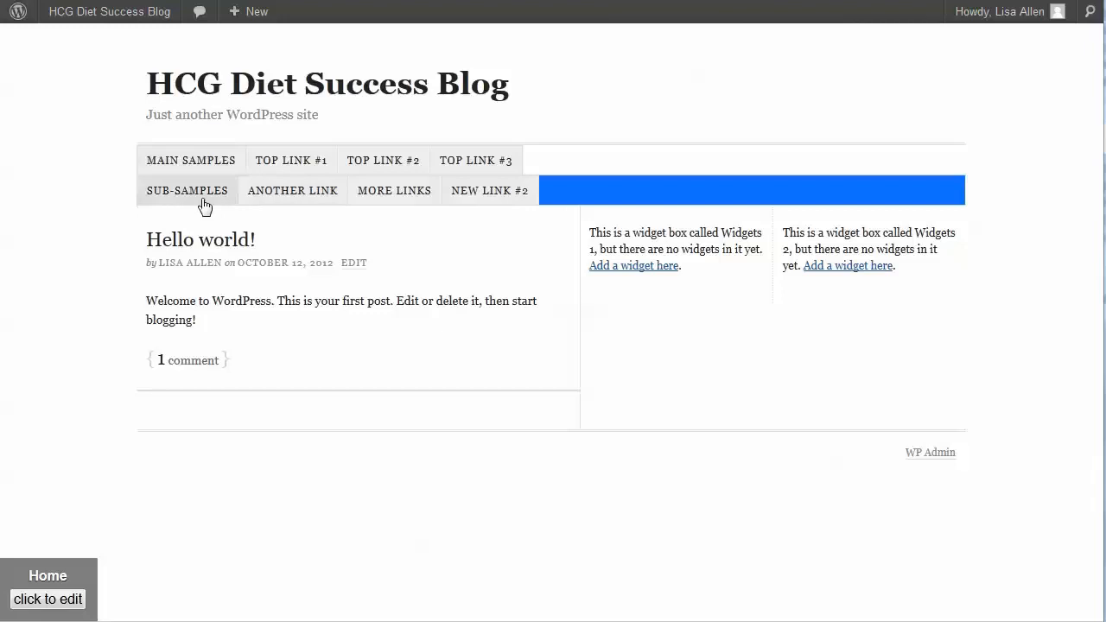
pyautogui.moveTo(290, 159)
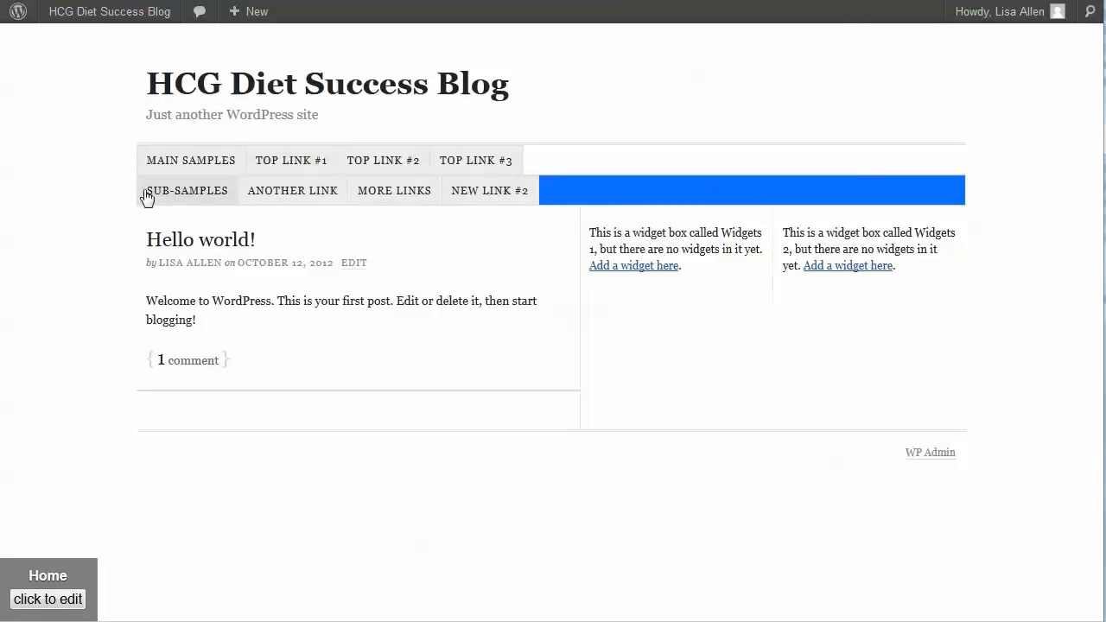
pyautogui.moveTo(164, 197)
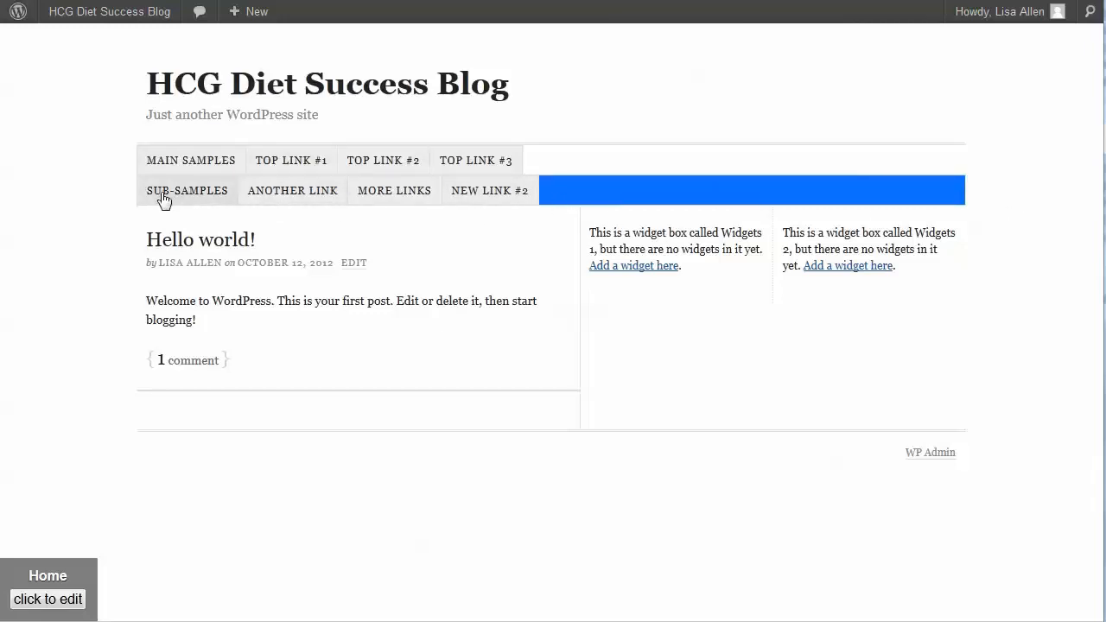
pyautogui.moveTo(533, 190)
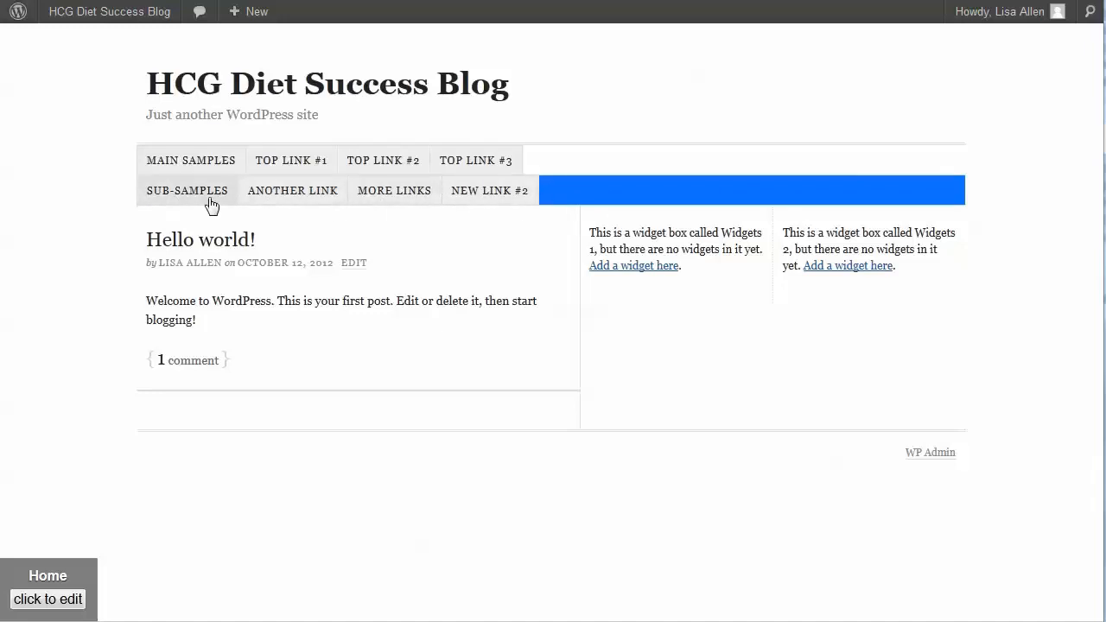
pyautogui.moveTo(441, 225)
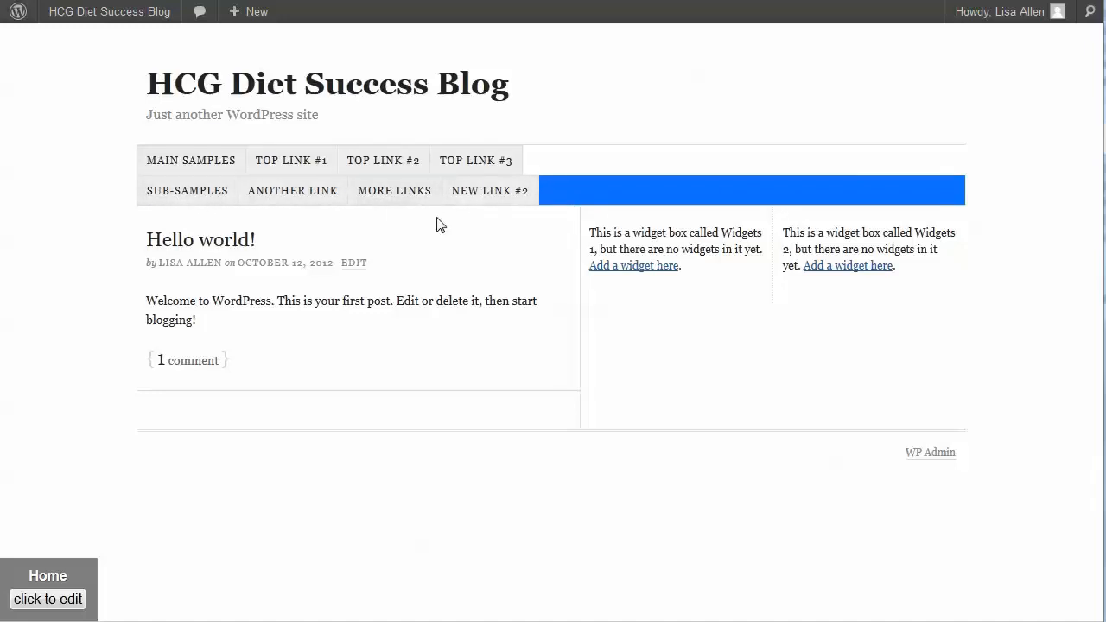
pyautogui.moveTo(489, 190)
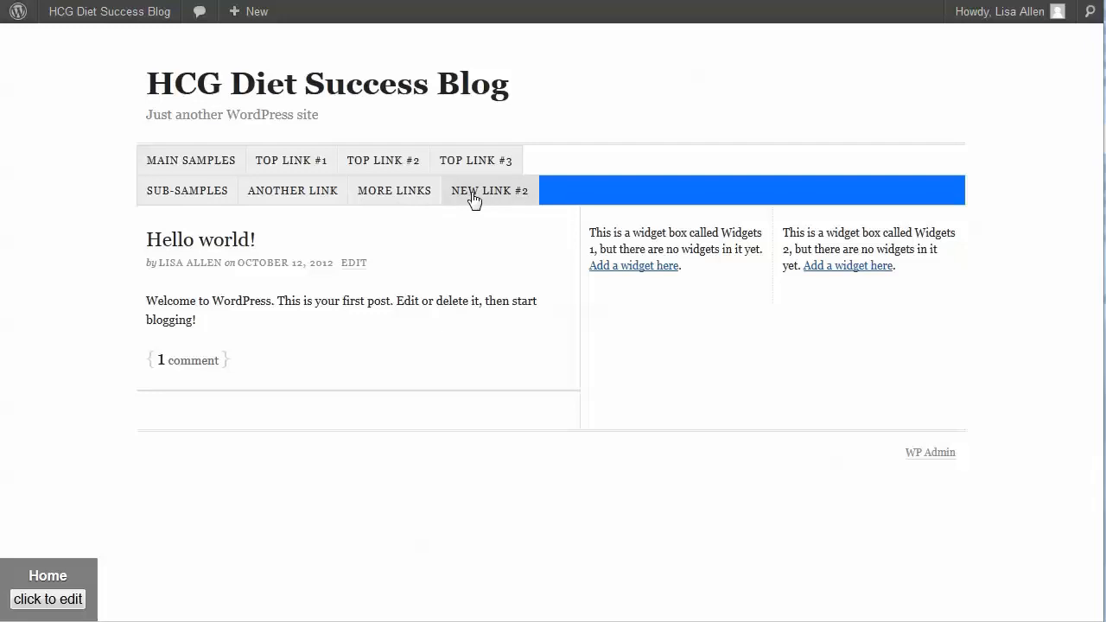
# Step: Inspect the second menu's ul element and its class in Firebug's HTML panel
pyautogui.rightClick(474, 194)
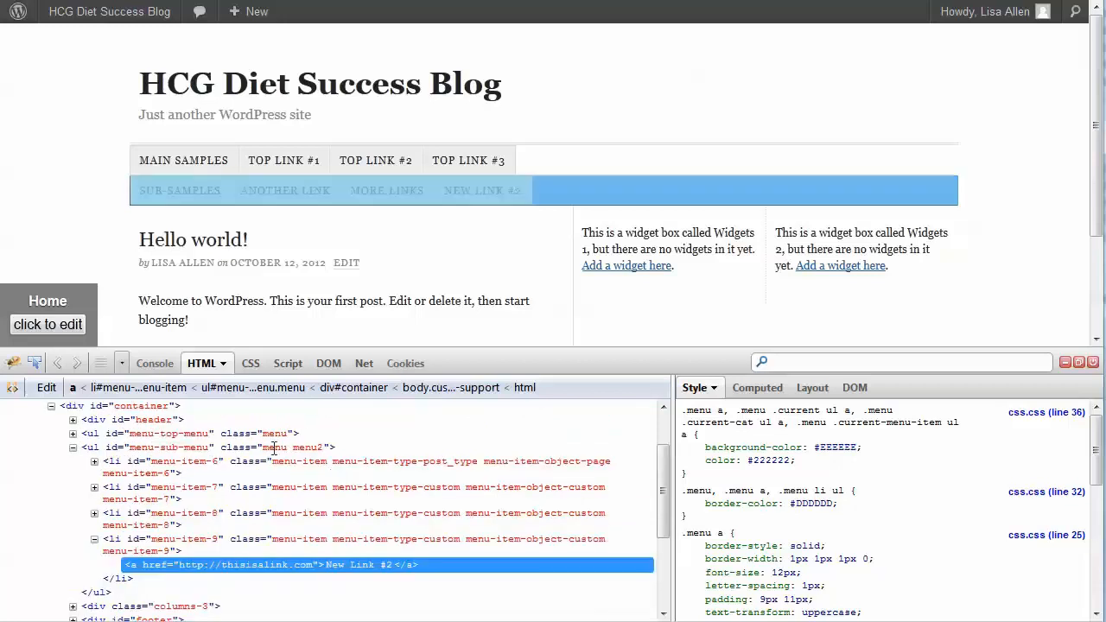
pyautogui.click(216, 447)
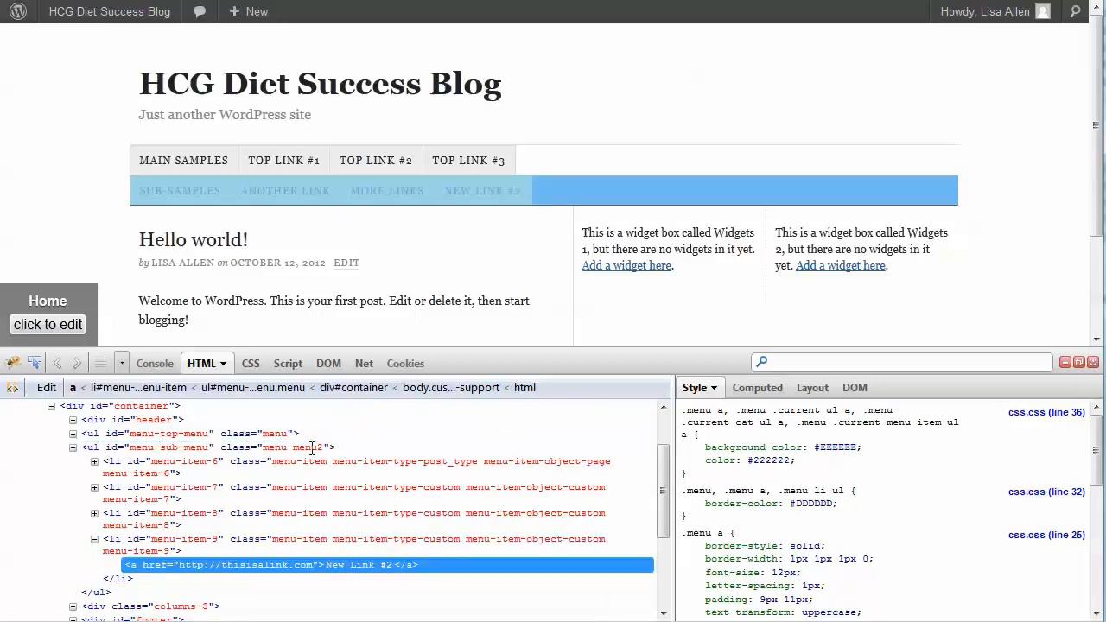
pyautogui.doubleClick(304, 446)
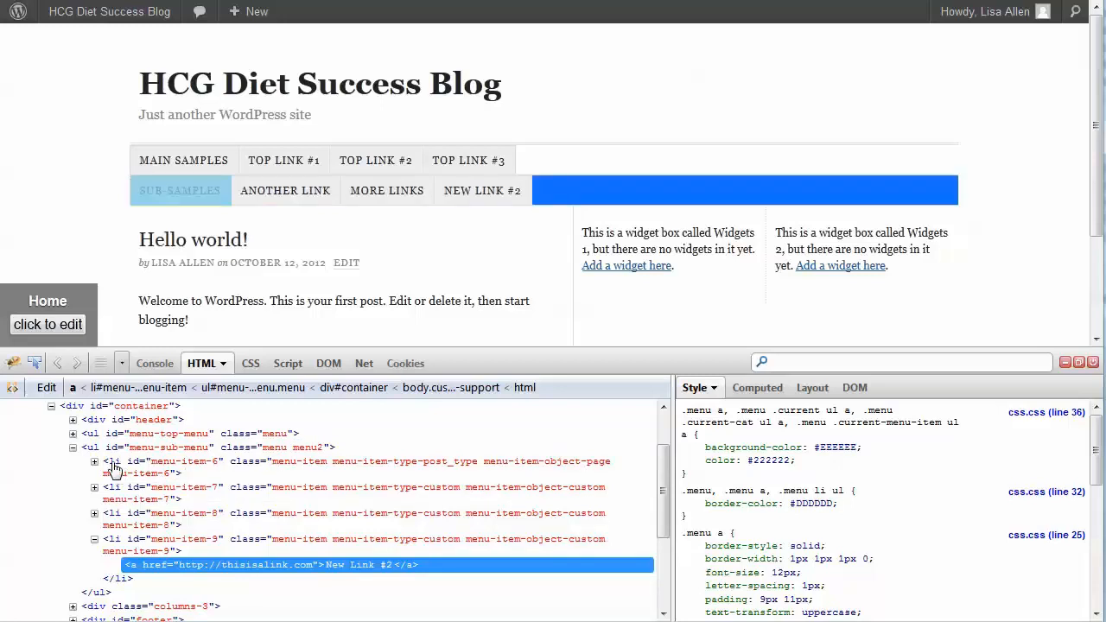
pyautogui.moveTo(107, 463)
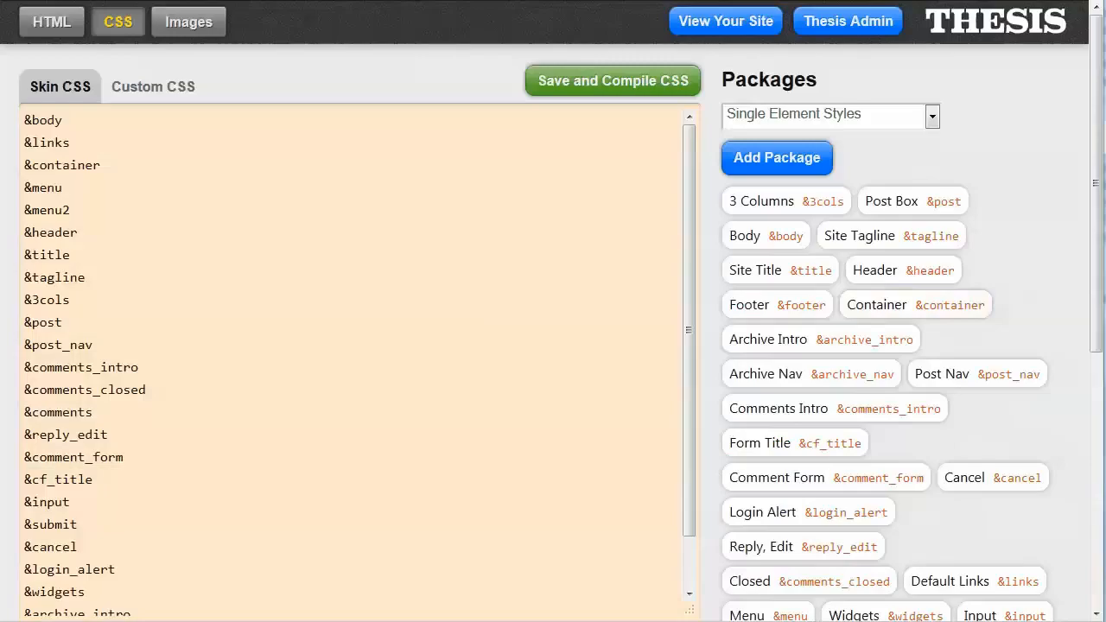
# Step: Add .menu2 li a { background-color: #47C2FF; color: white; } to Menu2's Additional CSS, save and compile
pyautogui.scroll(-3)
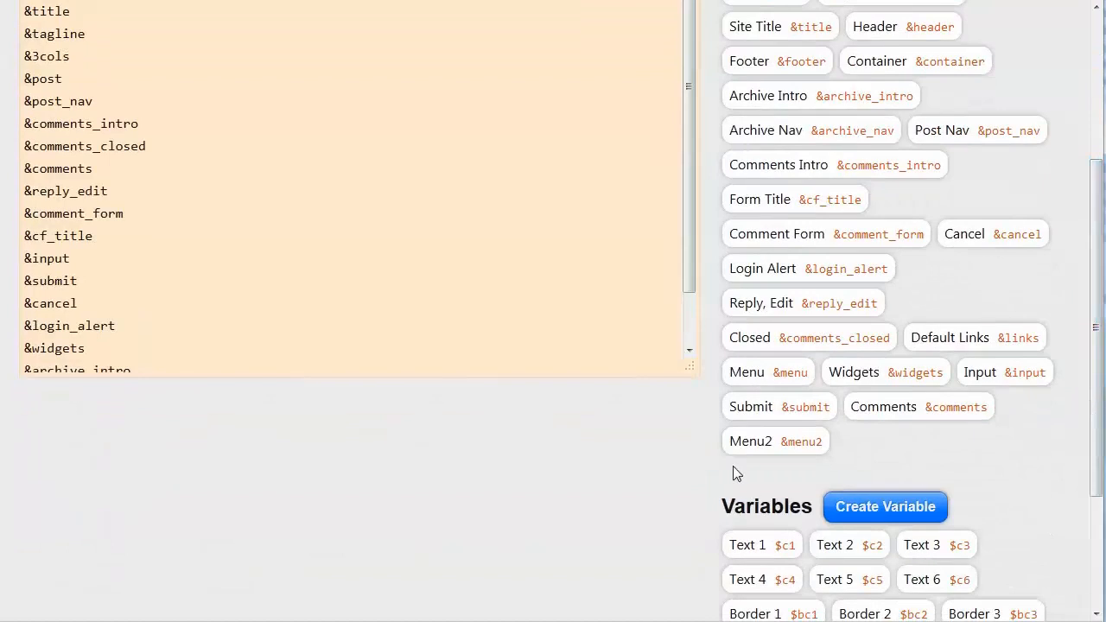
pyautogui.click(775, 441)
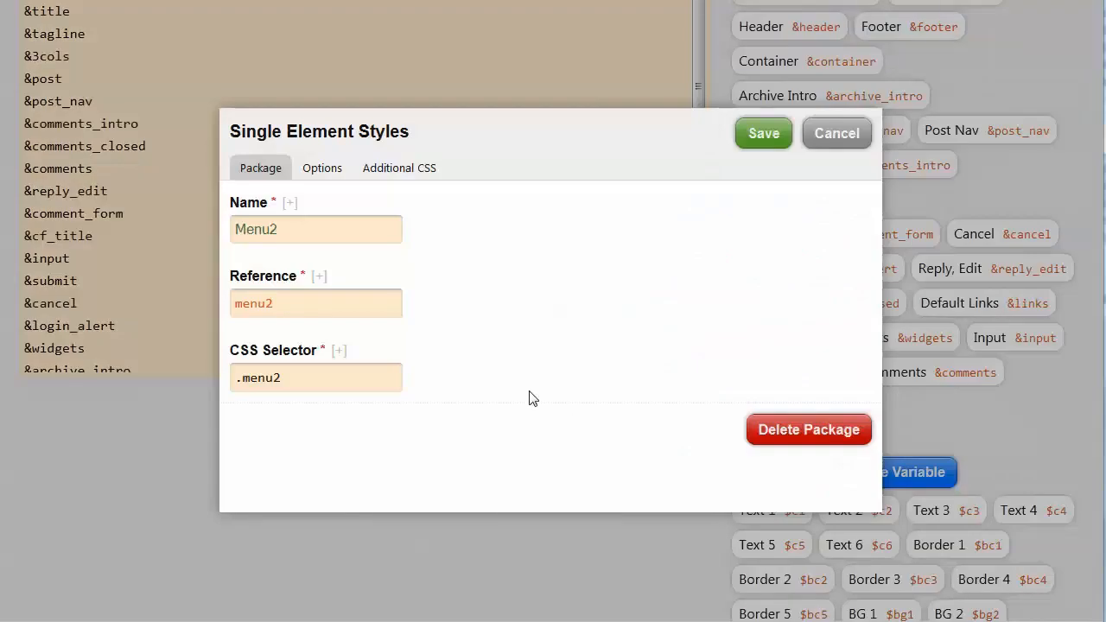
pyautogui.click(399, 168)
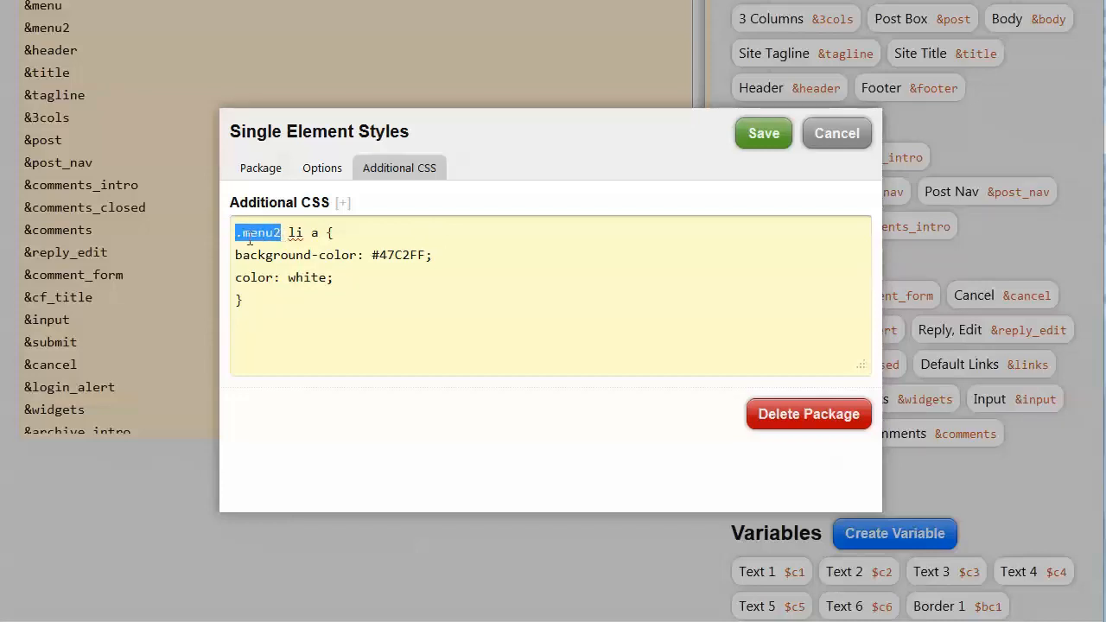
pyautogui.doubleClick(296, 232)
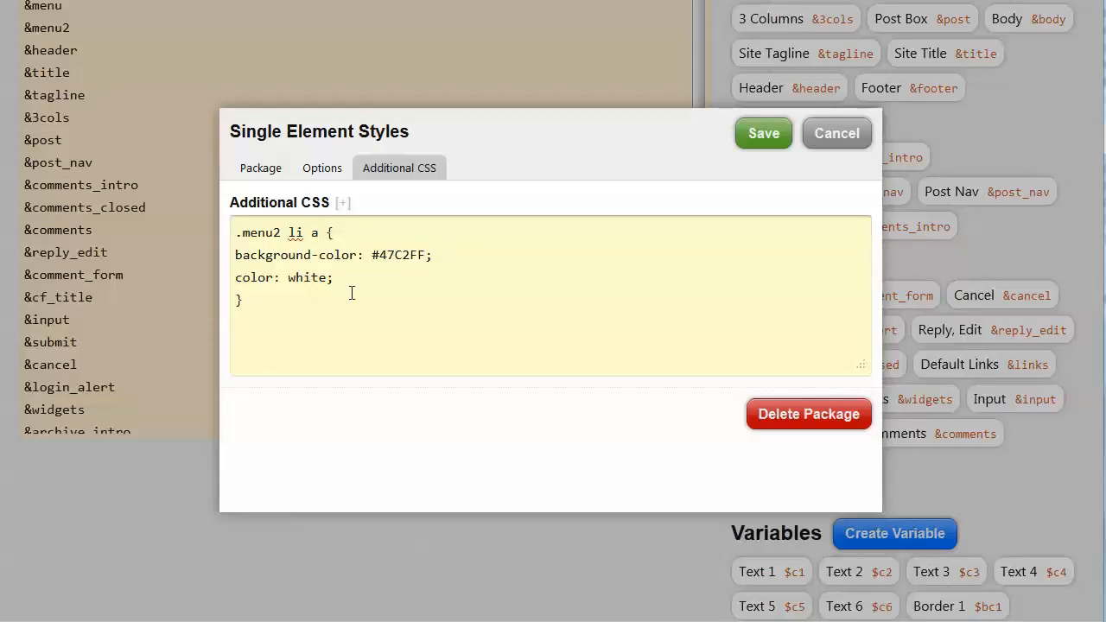
pyautogui.click(765, 134)
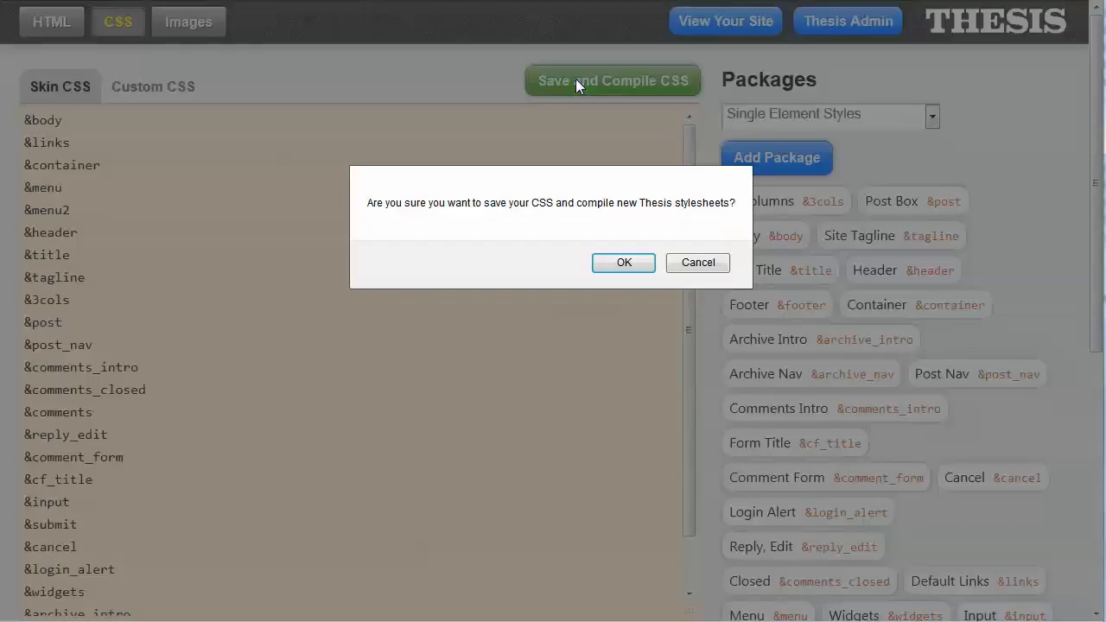
pyautogui.click(624, 263)
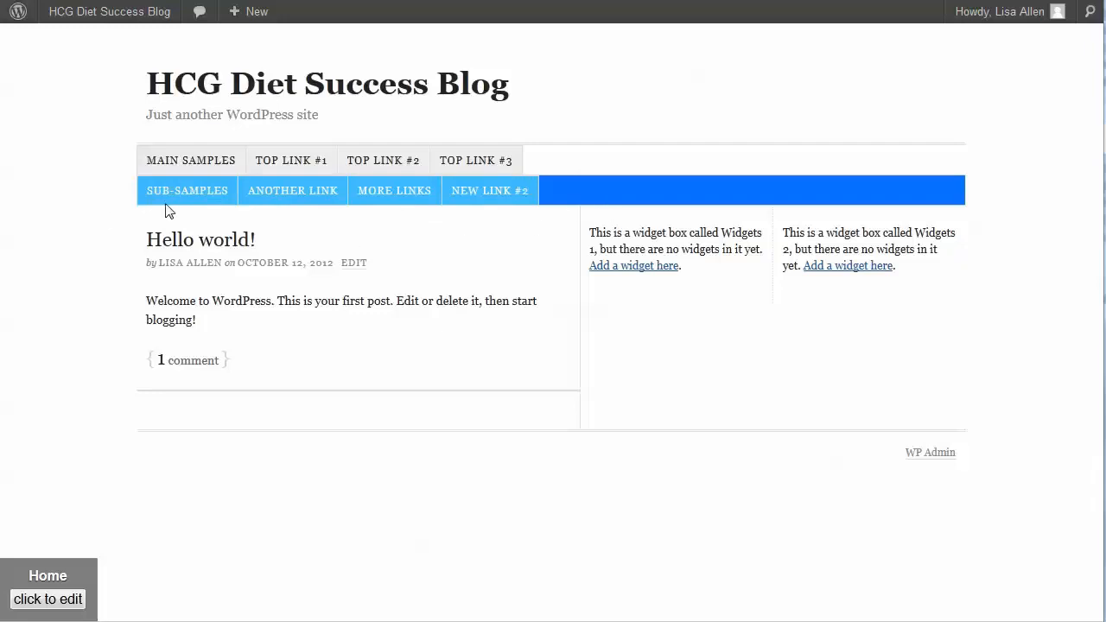
pyautogui.moveTo(394, 191)
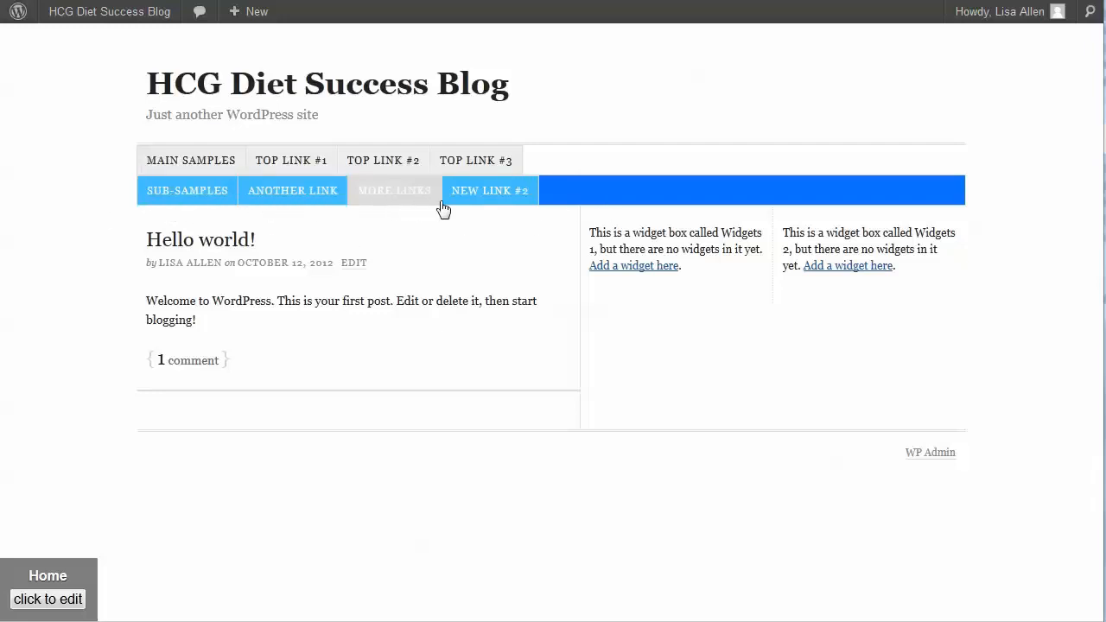
pyautogui.moveTo(553, 198)
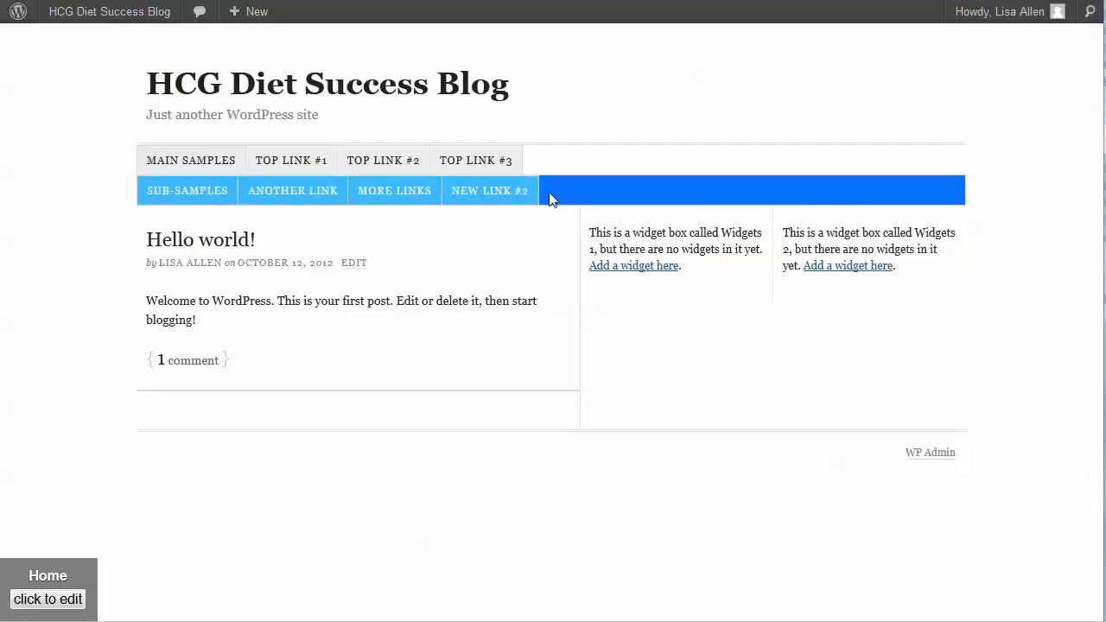
pyautogui.moveTo(569, 197)
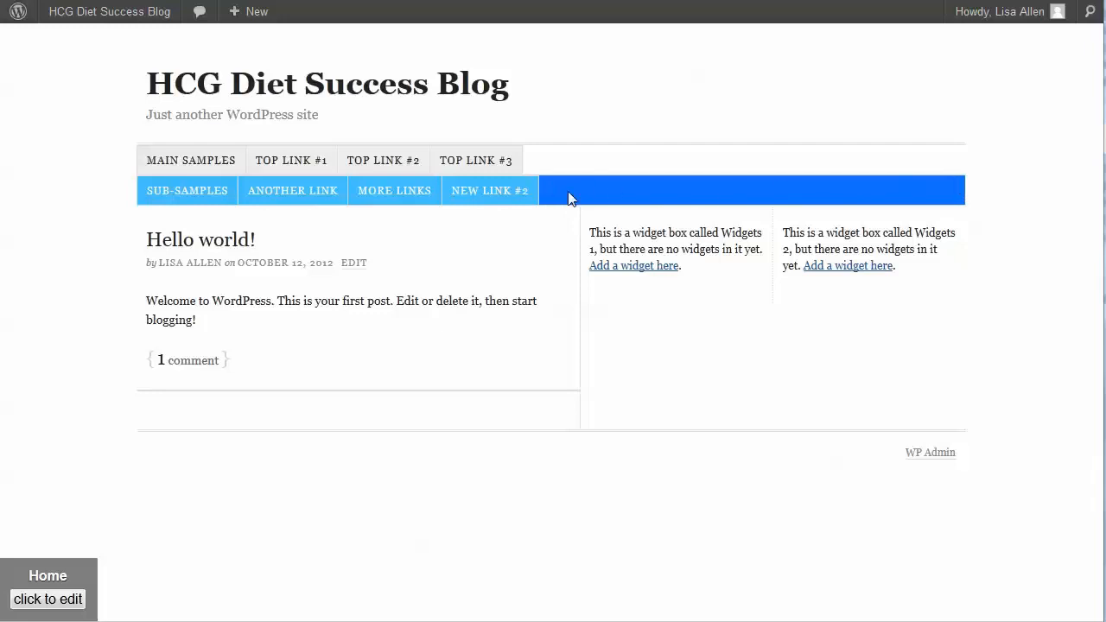